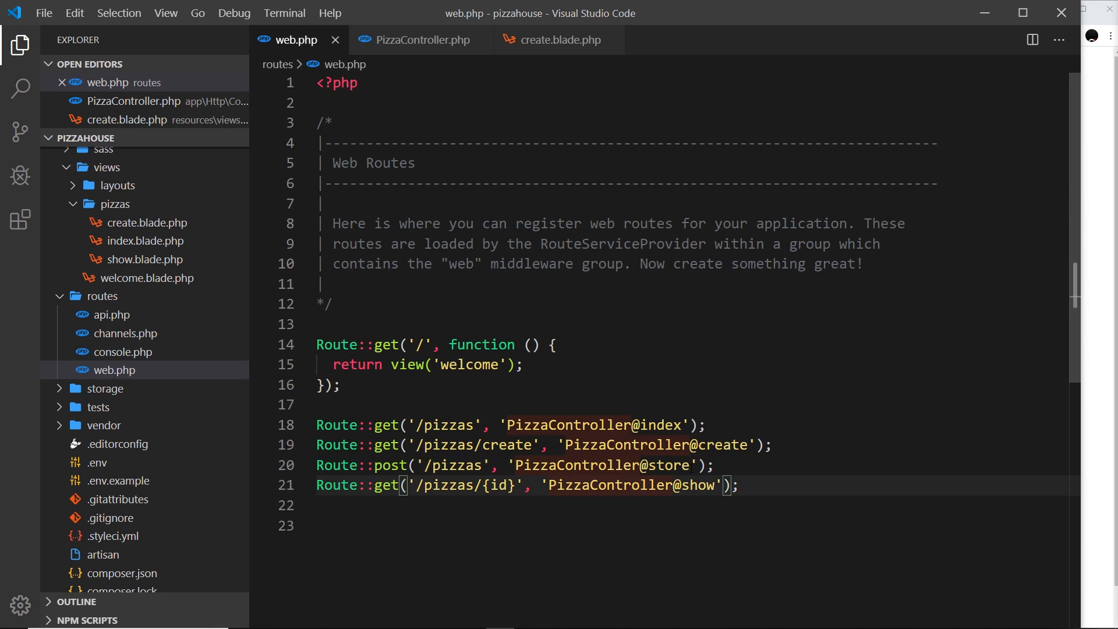
Delete the three error_log request lines from store() in PizzaController.php
{"action": "left_click", "coordinate": [421, 40]}
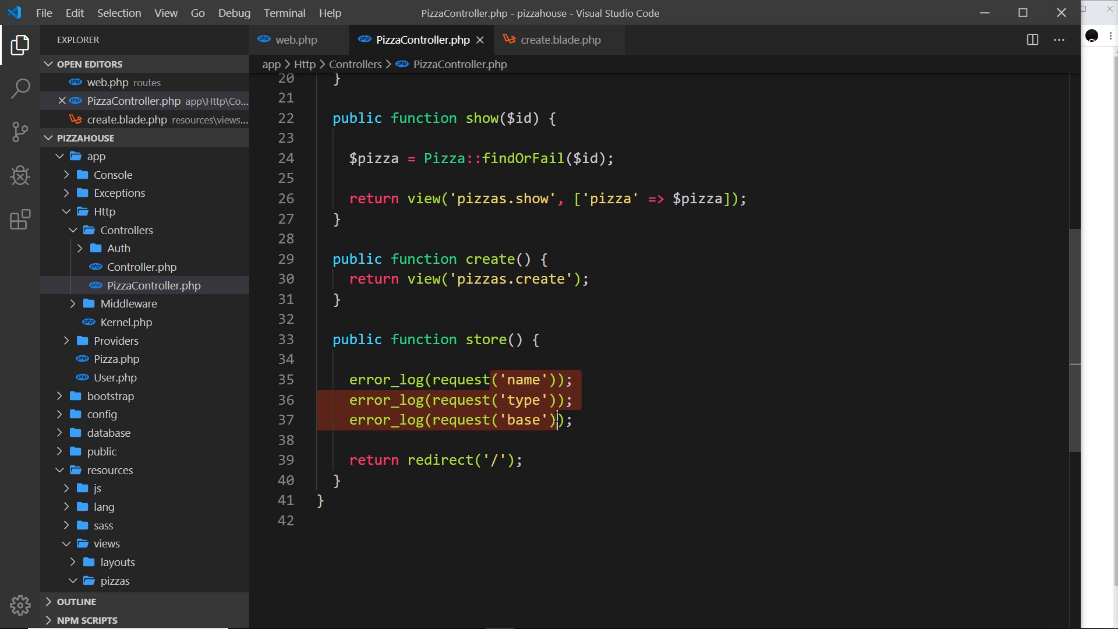
{"action": "mouse_move", "coordinate": [386, 379]}
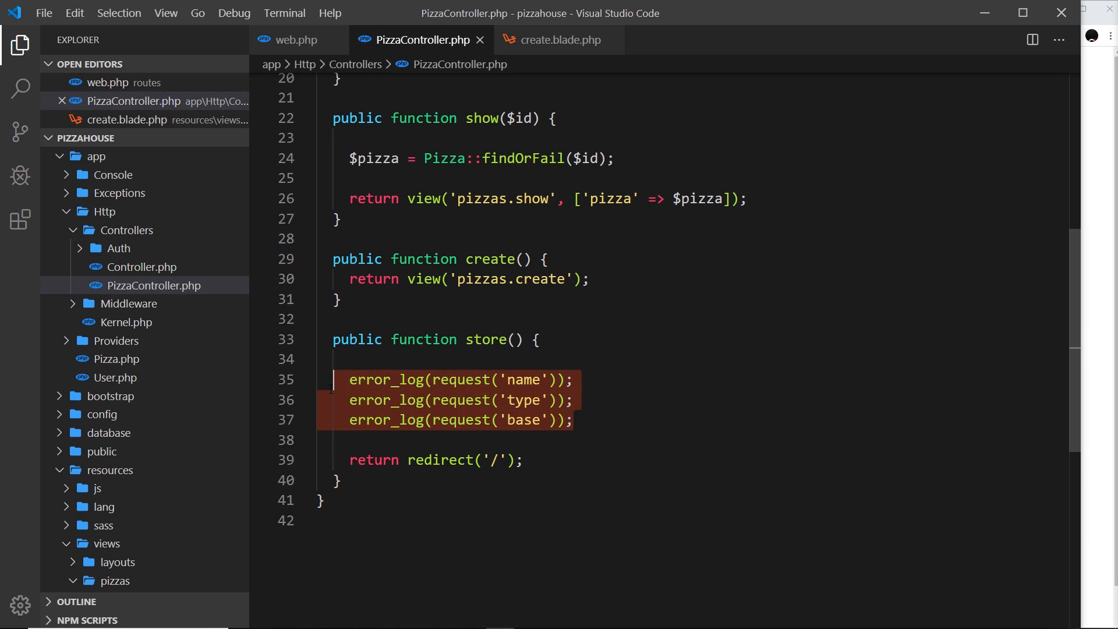
{"action": "key", "text": "Delete"}
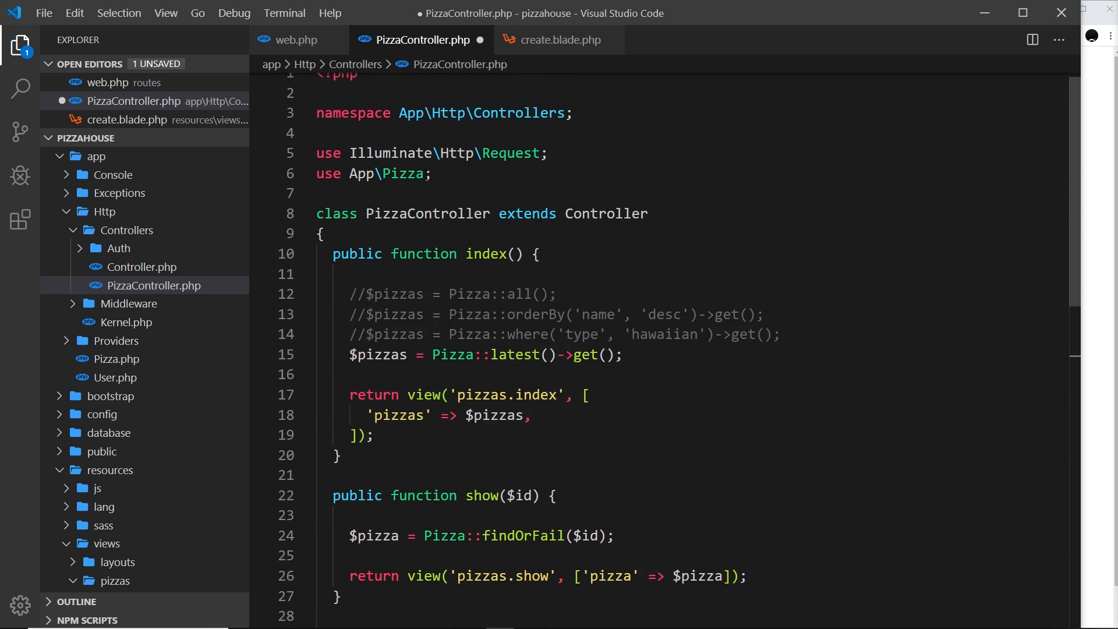
Add `$pizza = new Pizza();` as the opening line of store()
{"action": "scroll", "scroll_direction": "down", "scroll_amount": 3}
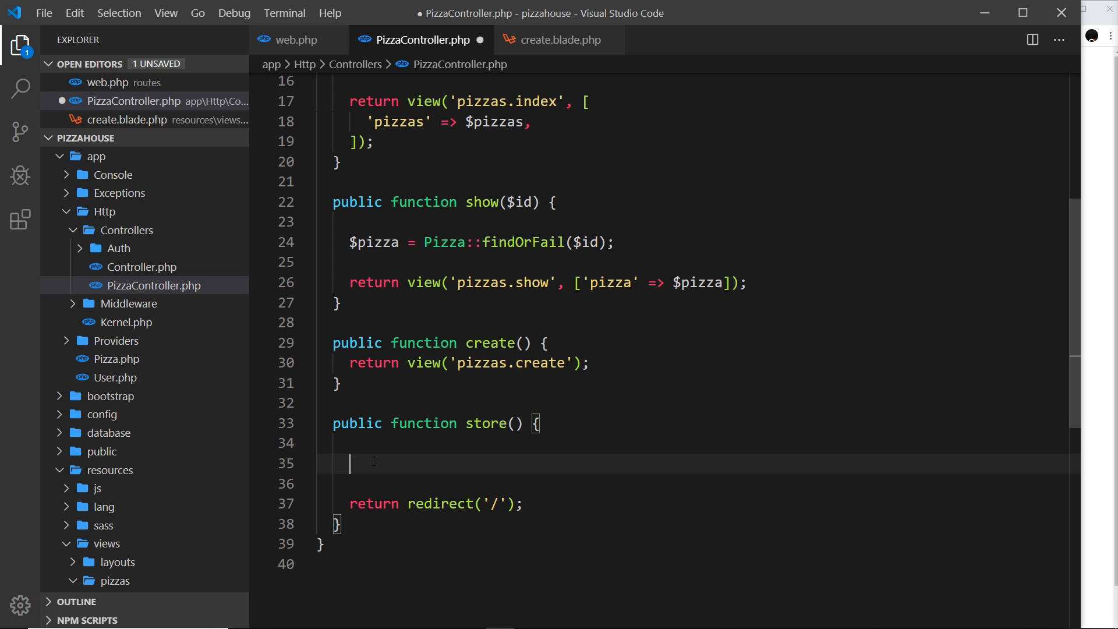
{"action": "type", "text": "$pi"}
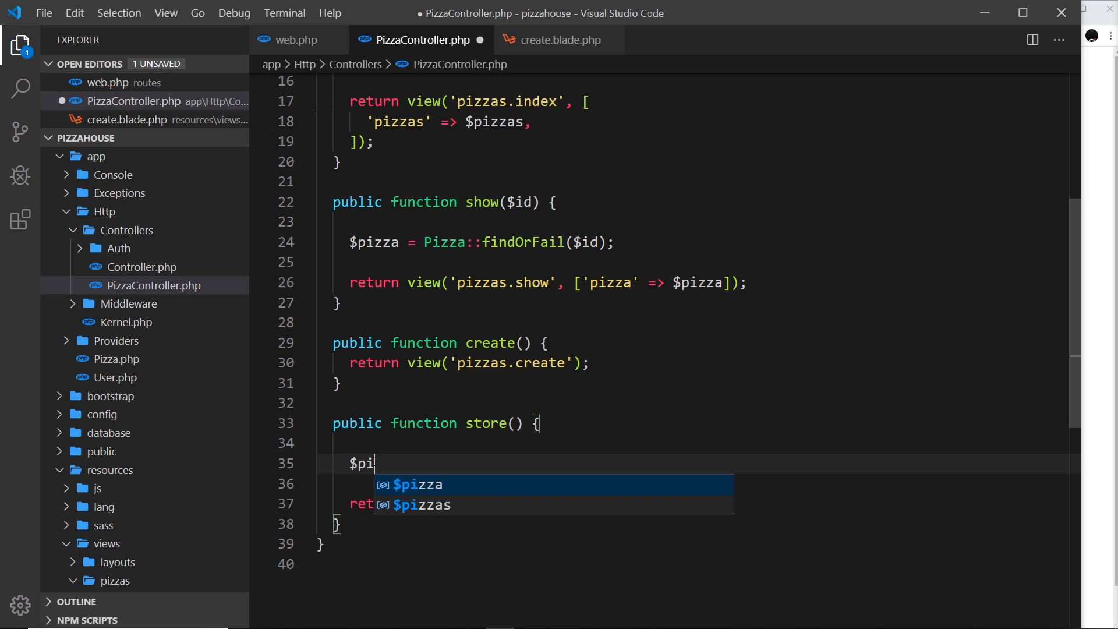
{"action": "type", "text": "zza"}
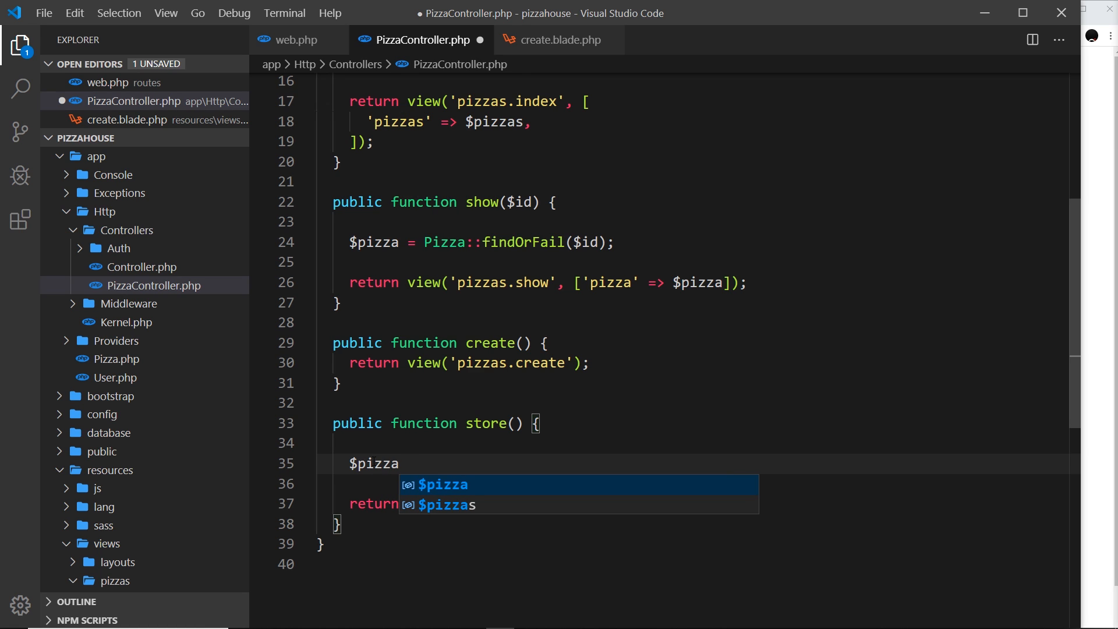
{"action": "type", "text": "= n"}
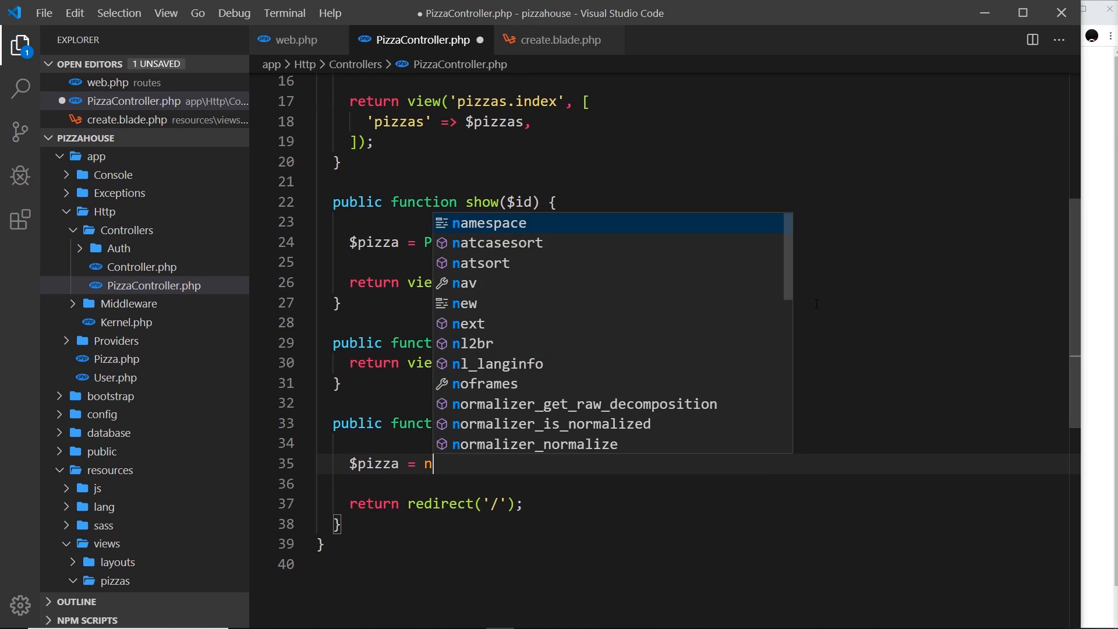
{"action": "type", "text": "ew Pizza()"}
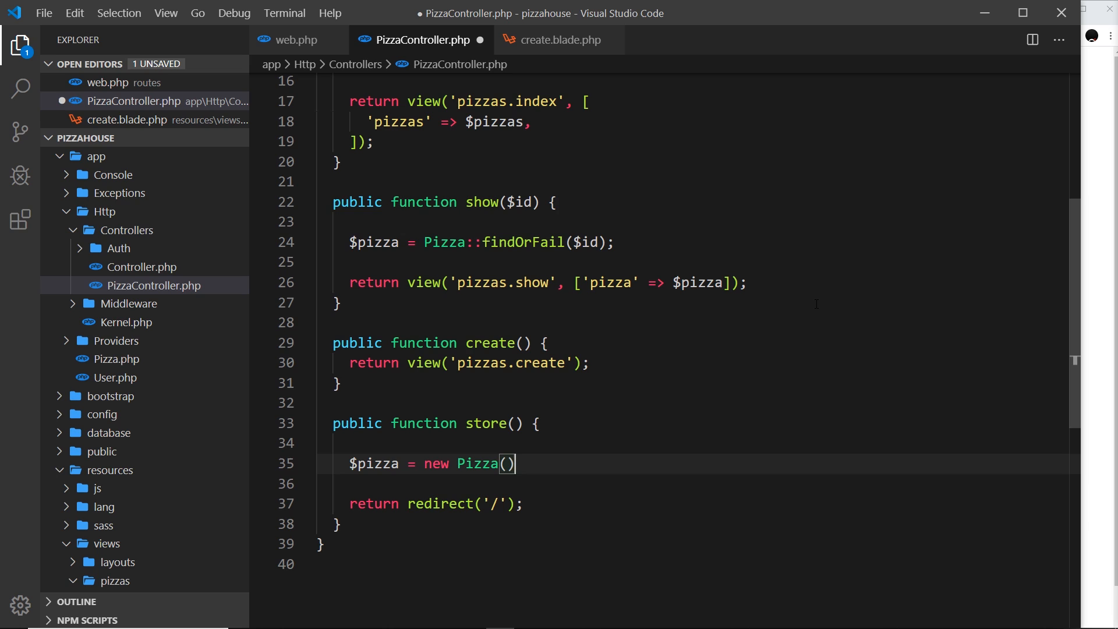
{"action": "type", "text": ";"}
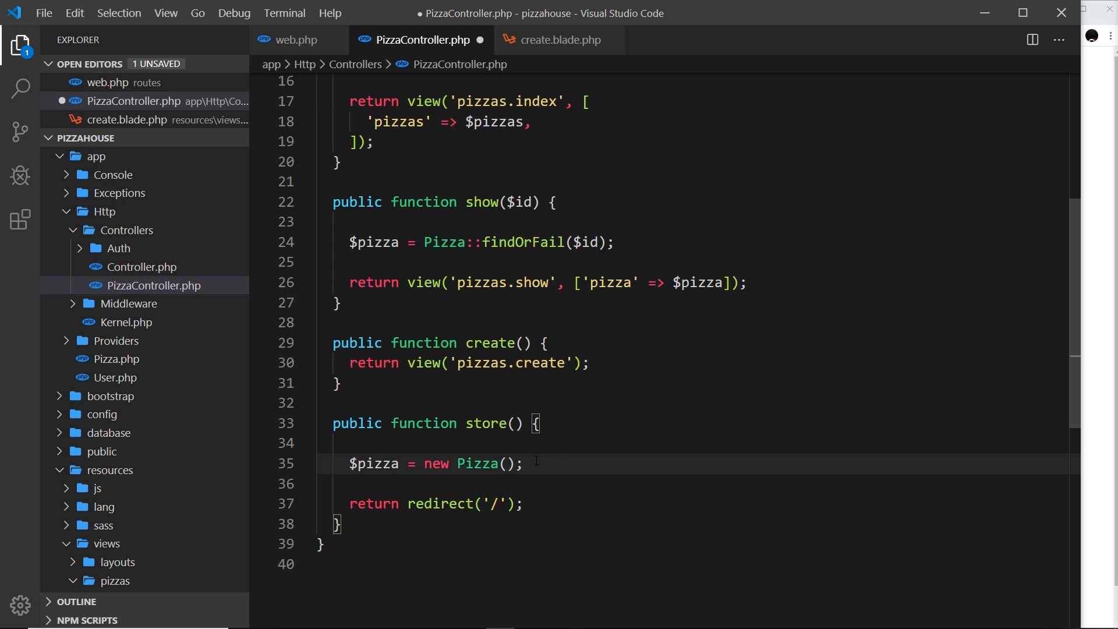
{"action": "key", "text": "Enter"}
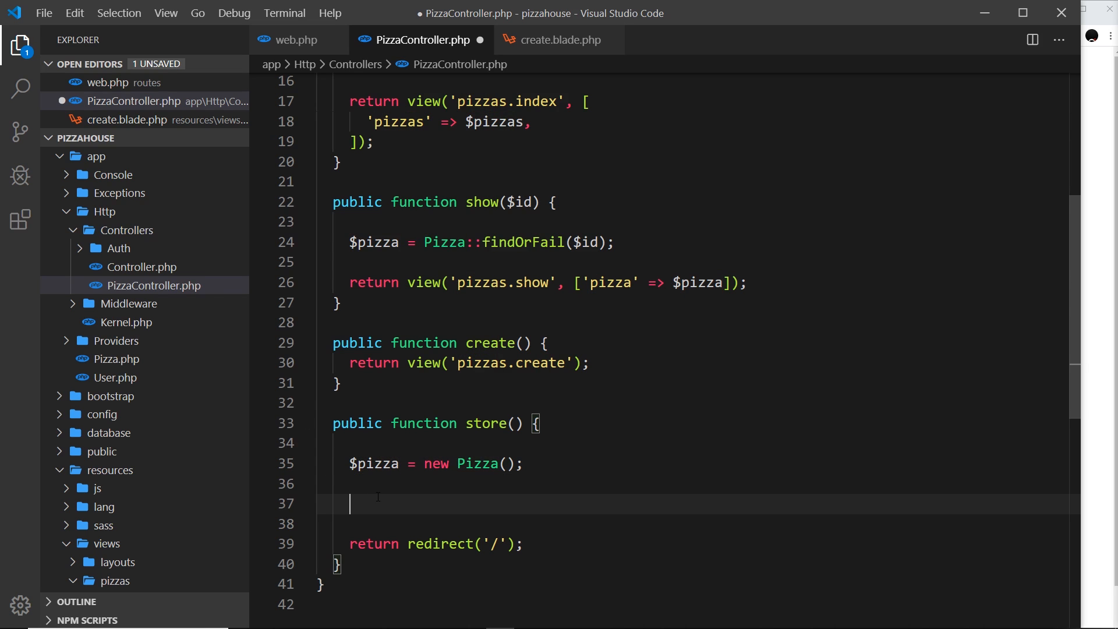
Assign $pizza's name, type and base from request(), then add error_log($pizza)
{"action": "type", "text": "$pizza->"}
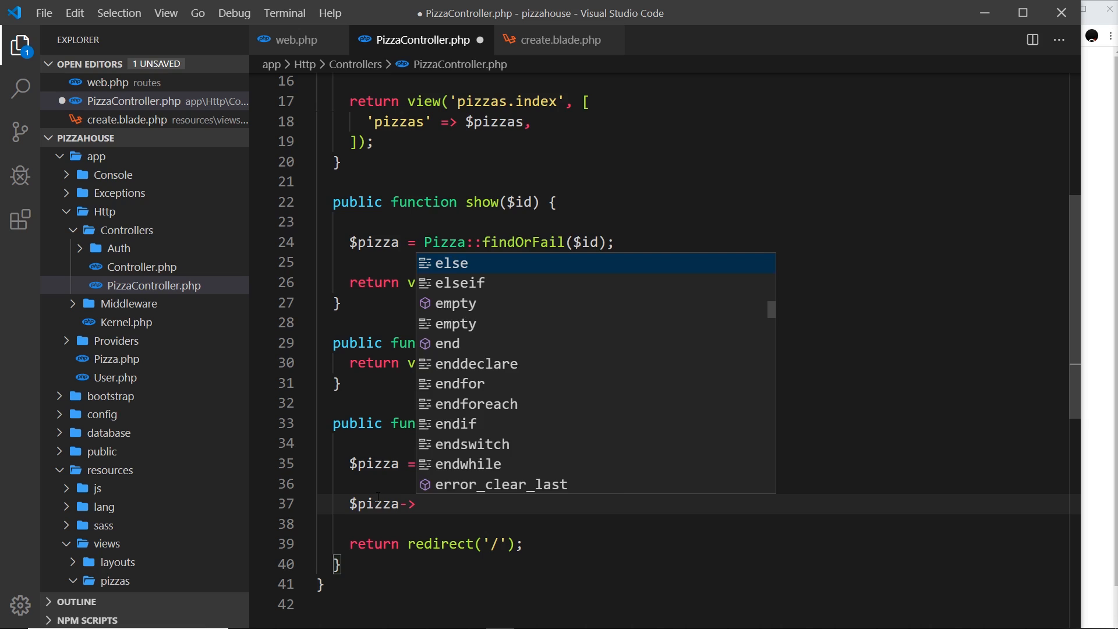
{"action": "type", "text": "name = request('name');"}
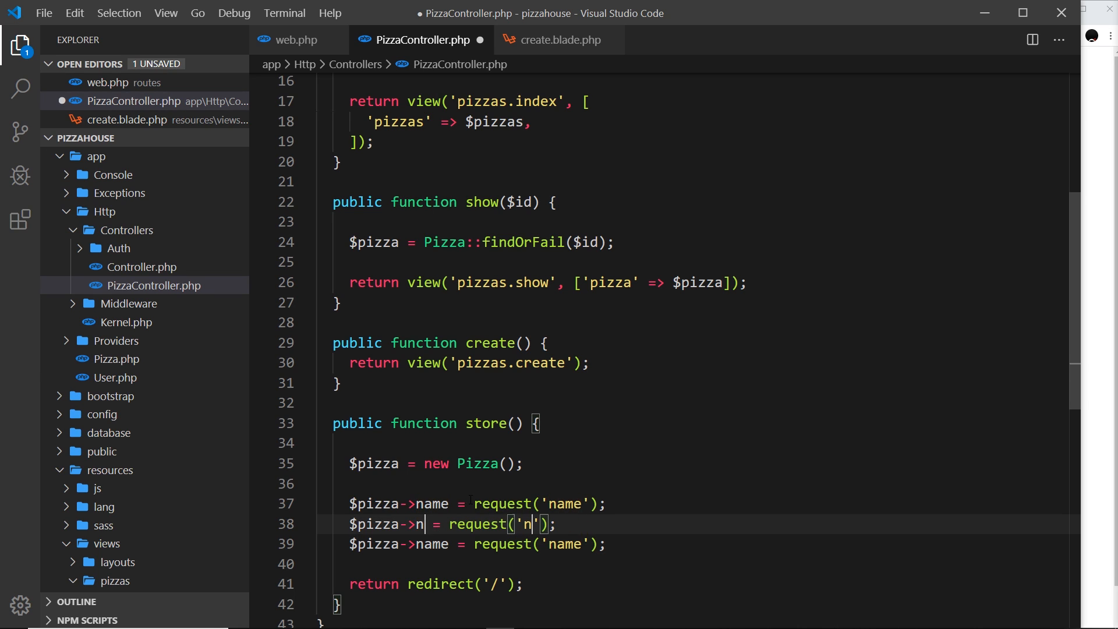
{"action": "type", "text": "ype"}
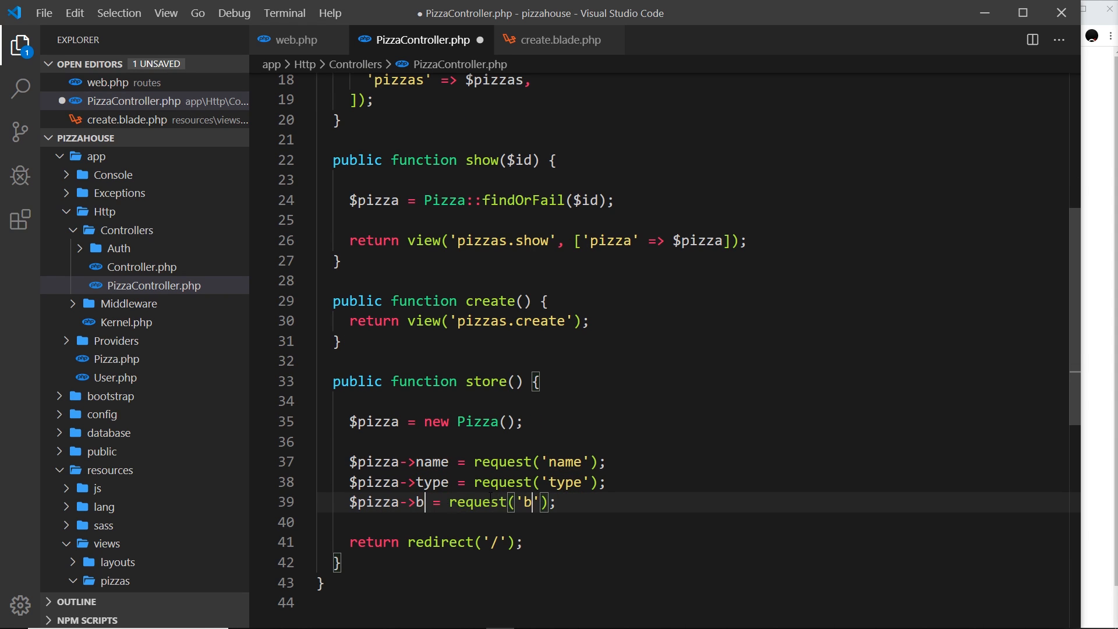
{"action": "type", "text": "ase"}
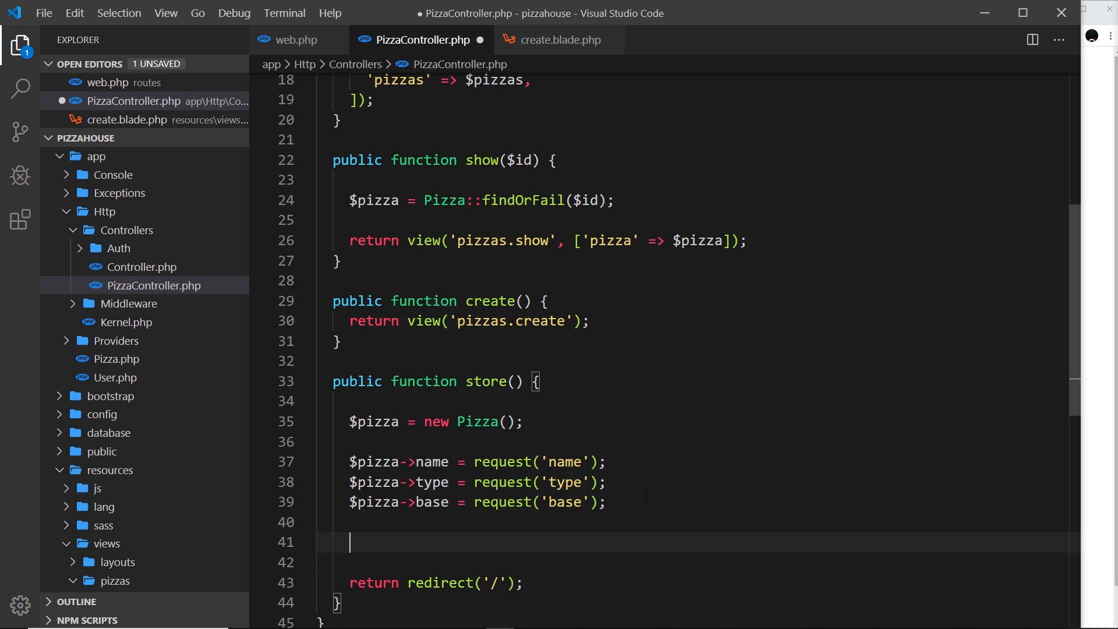
{"action": "type", "text": "error_log"}
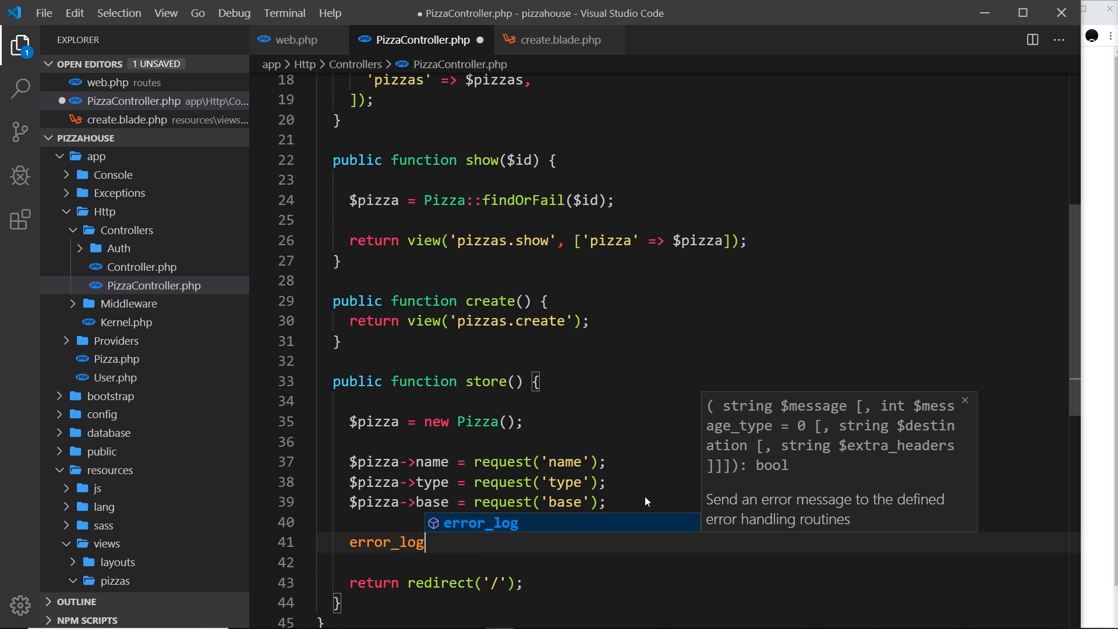
{"action": "type", "text": "($"}
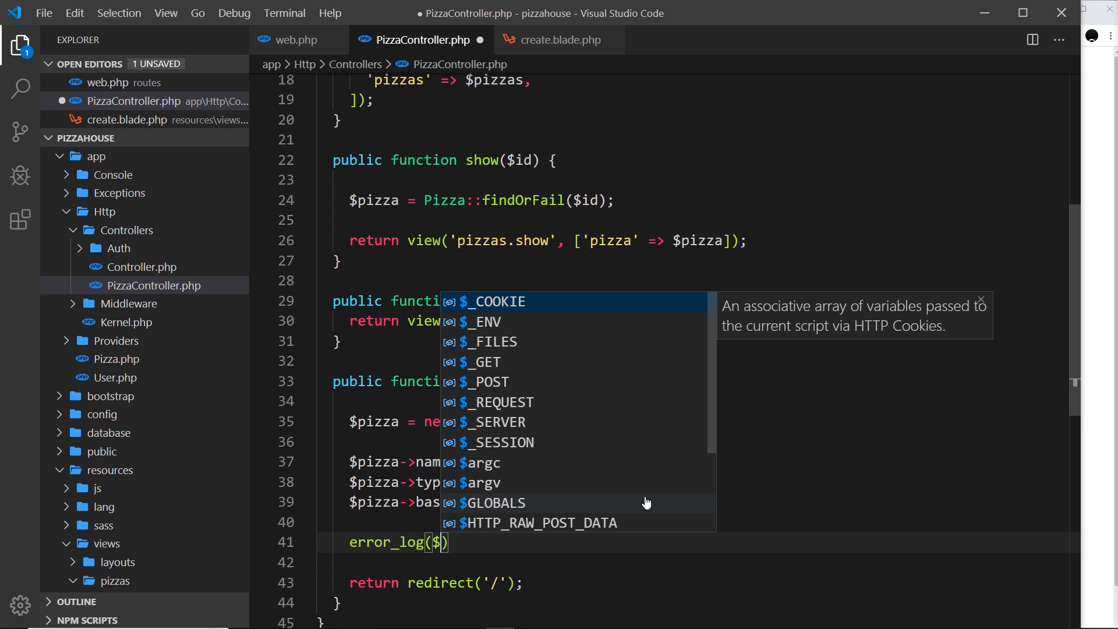
{"action": "type", "text": "pizza"}
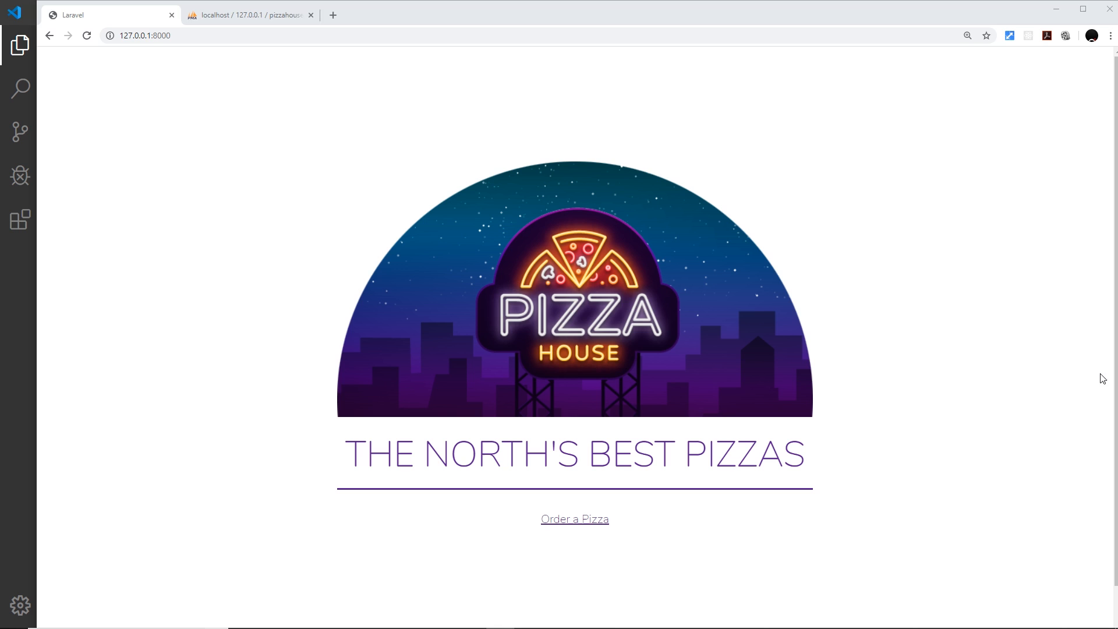
Submit an order for 'shaun': Veg Supreme on a thin & crispy base
{"action": "left_click", "coordinate": [575, 519]}
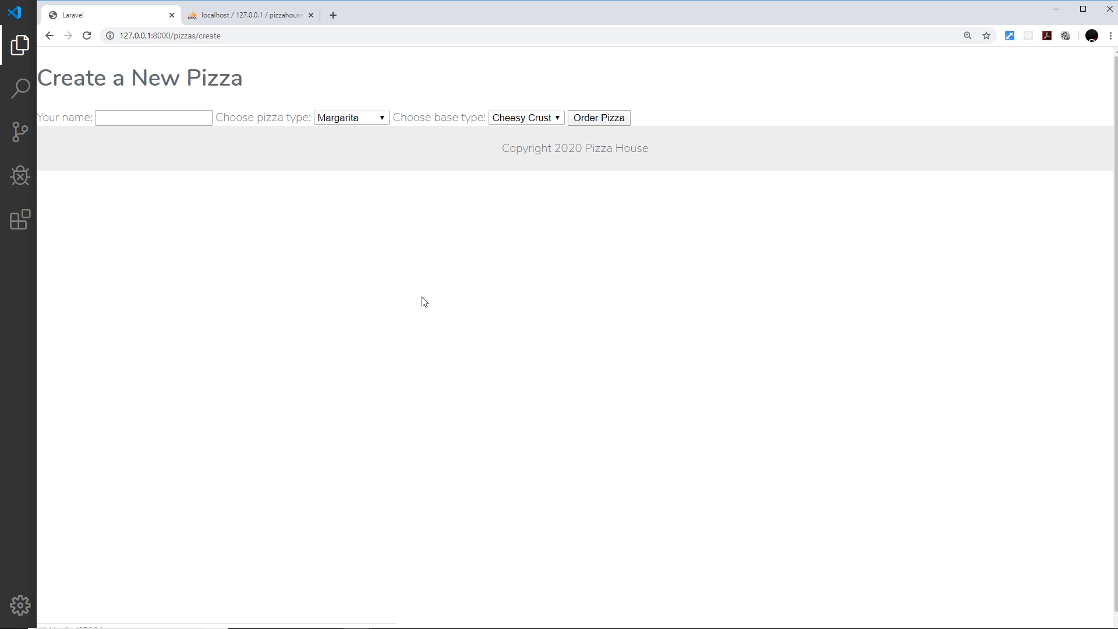
{"action": "type", "text": "shaun"}
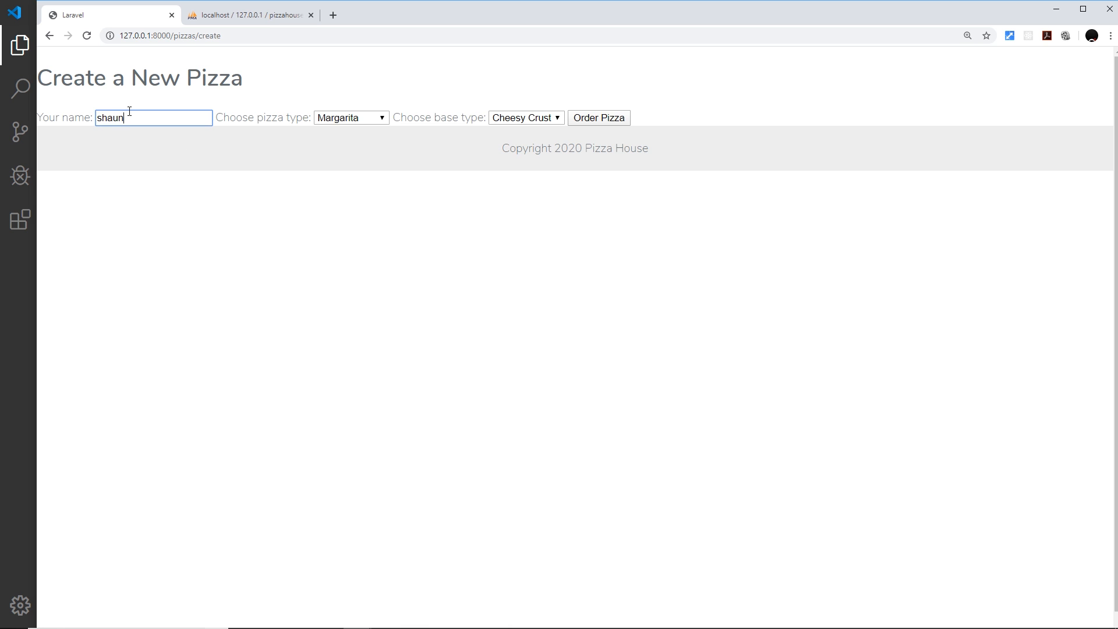
{"action": "left_click", "coordinate": [350, 118]}
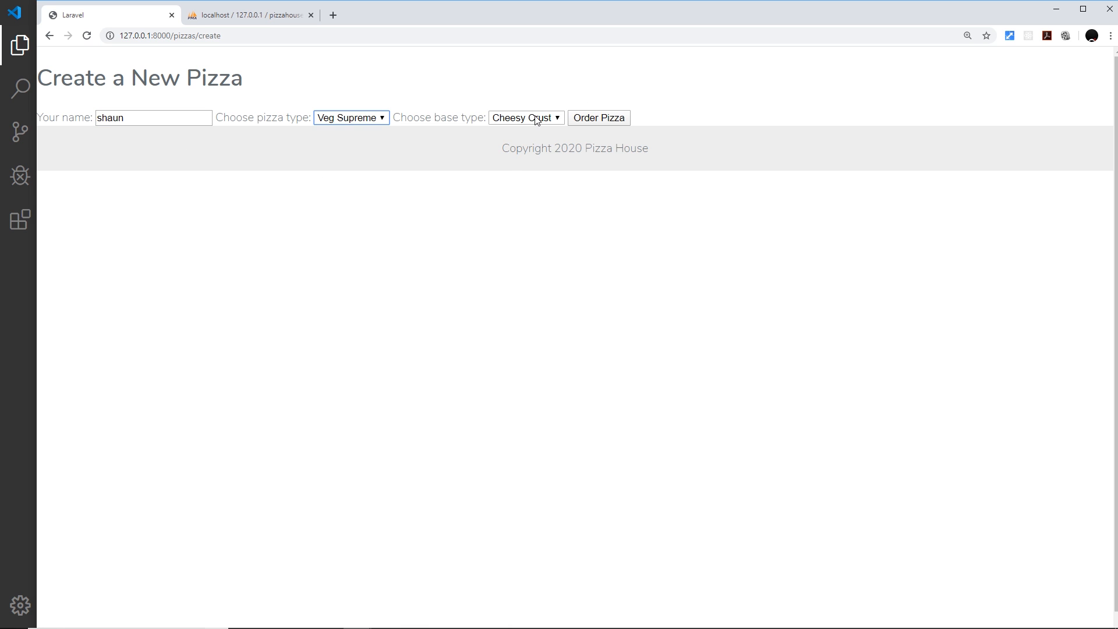
{"action": "left_click", "coordinate": [599, 118]}
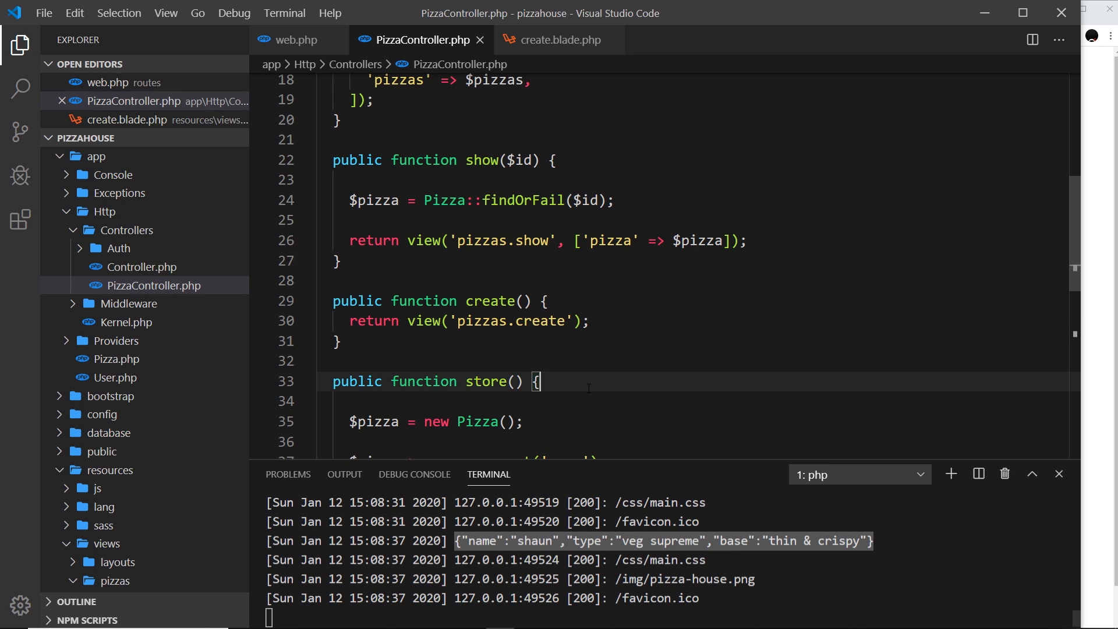
Replace the log call with $pizza->save() and return redirect('/'), then save
{"action": "scroll", "scroll_direction": "down", "scroll_amount": 3}
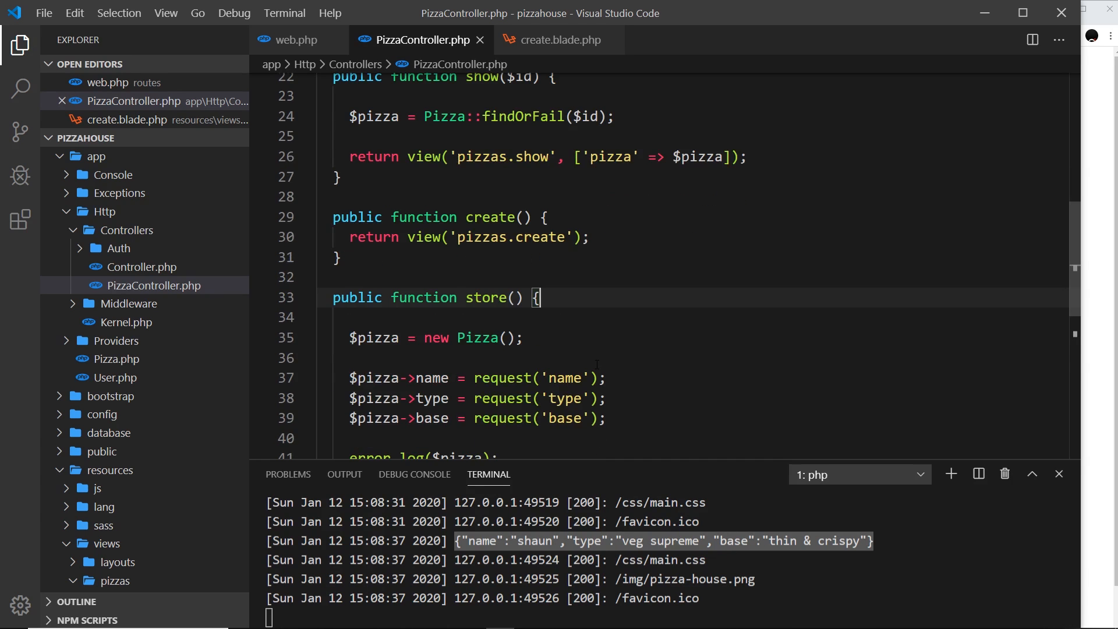
{"action": "scroll", "scroll_direction": "down", "scroll_amount": 3}
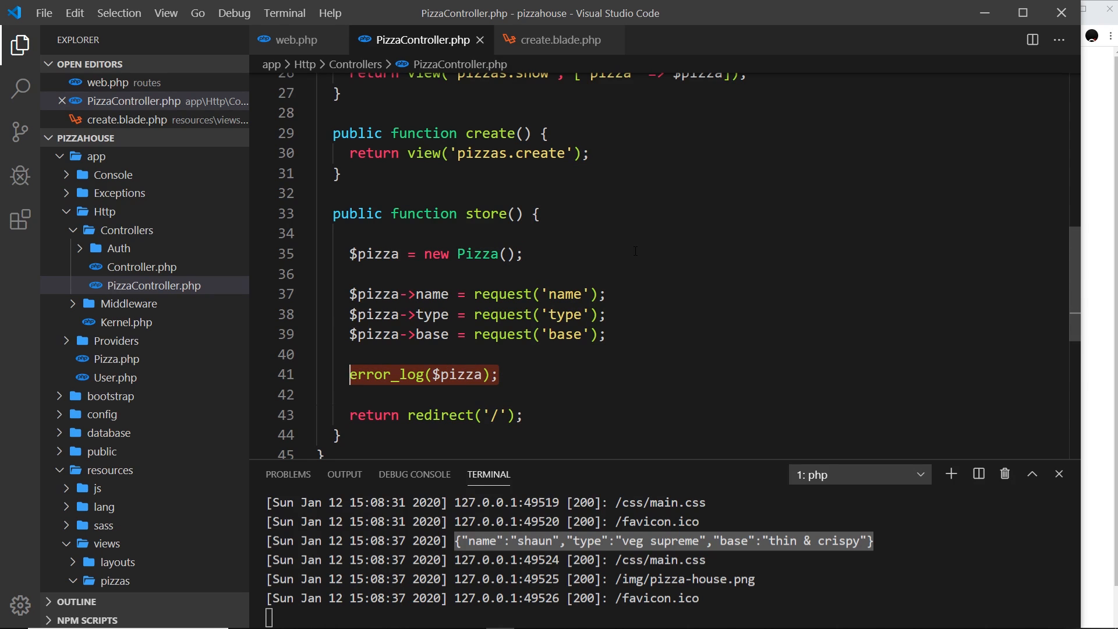
{"action": "type", "text": "$pizza->save();"}
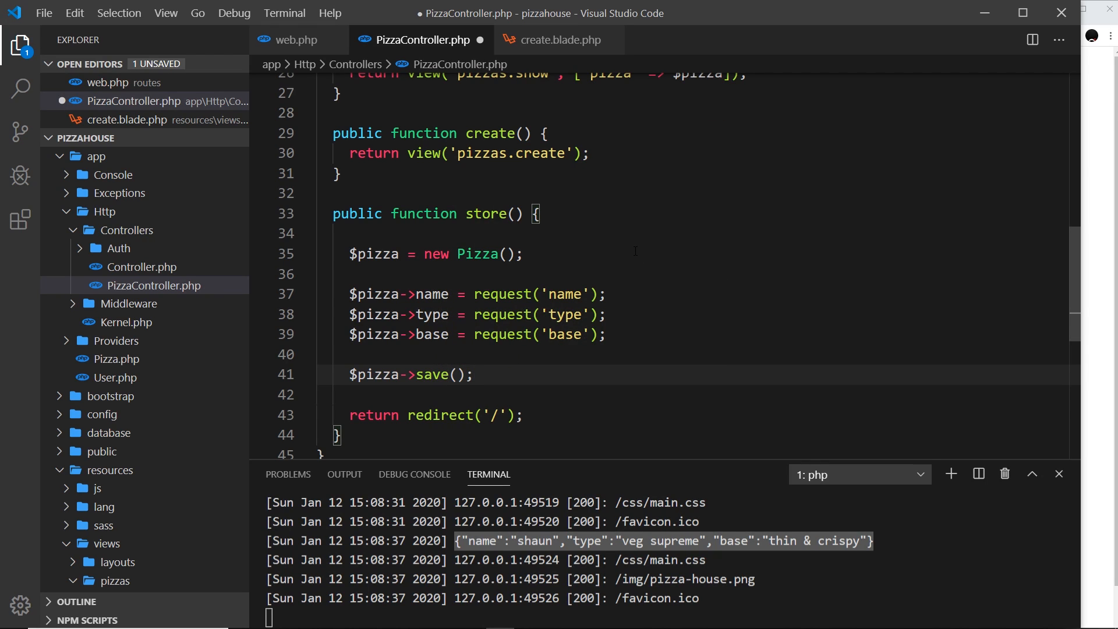
{"action": "double_click", "coordinate": [431, 375]}
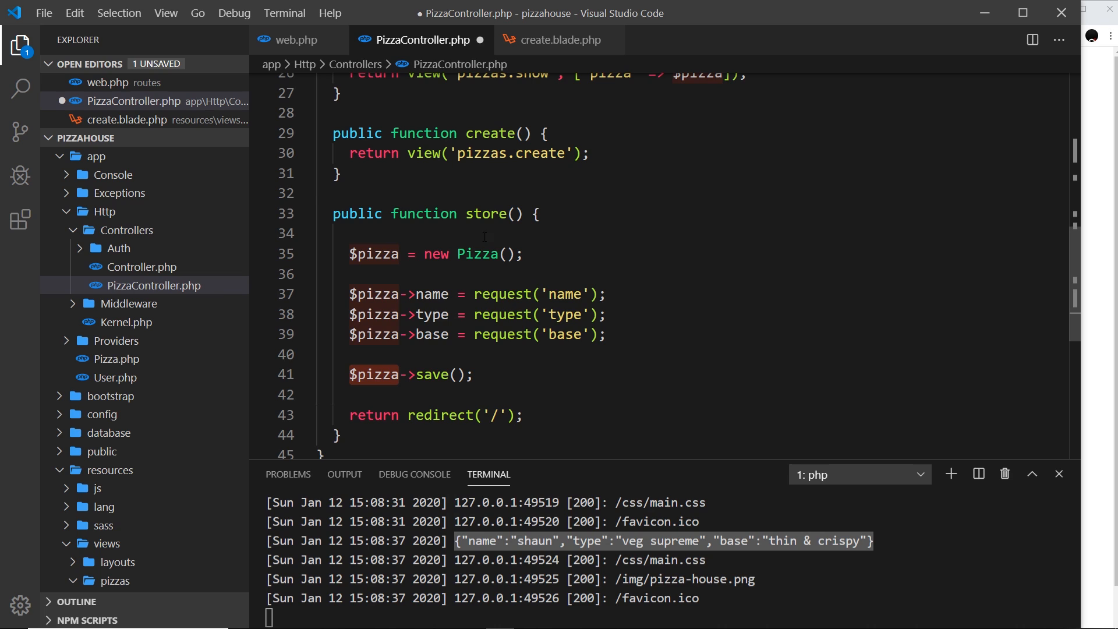
{"action": "left_click", "coordinate": [504, 254]}
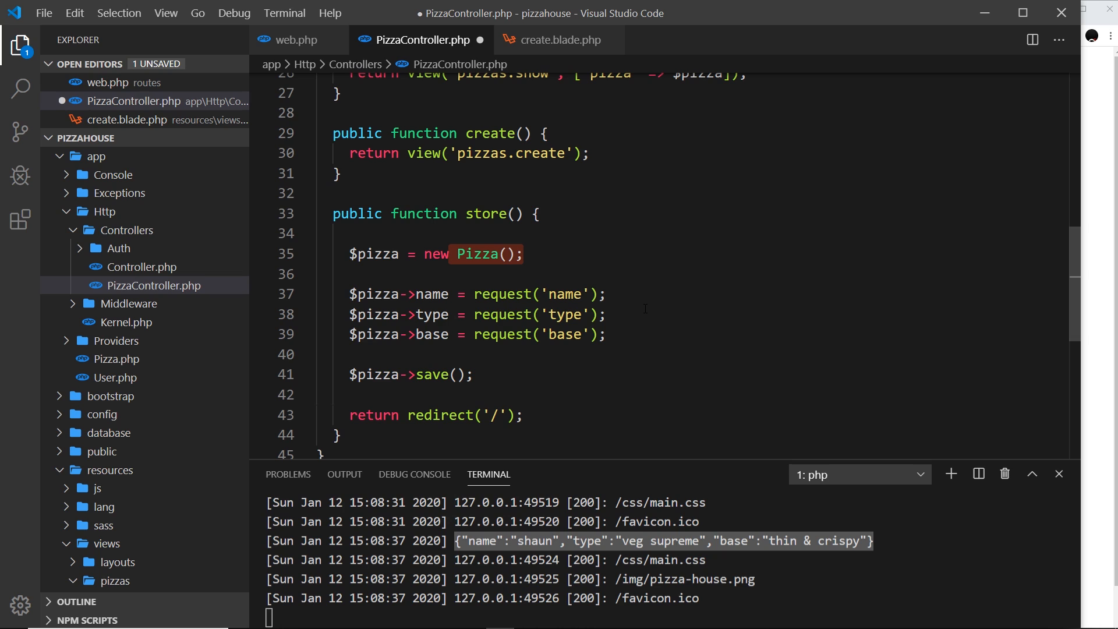
{"action": "key", "text": "Ctrl+S"}
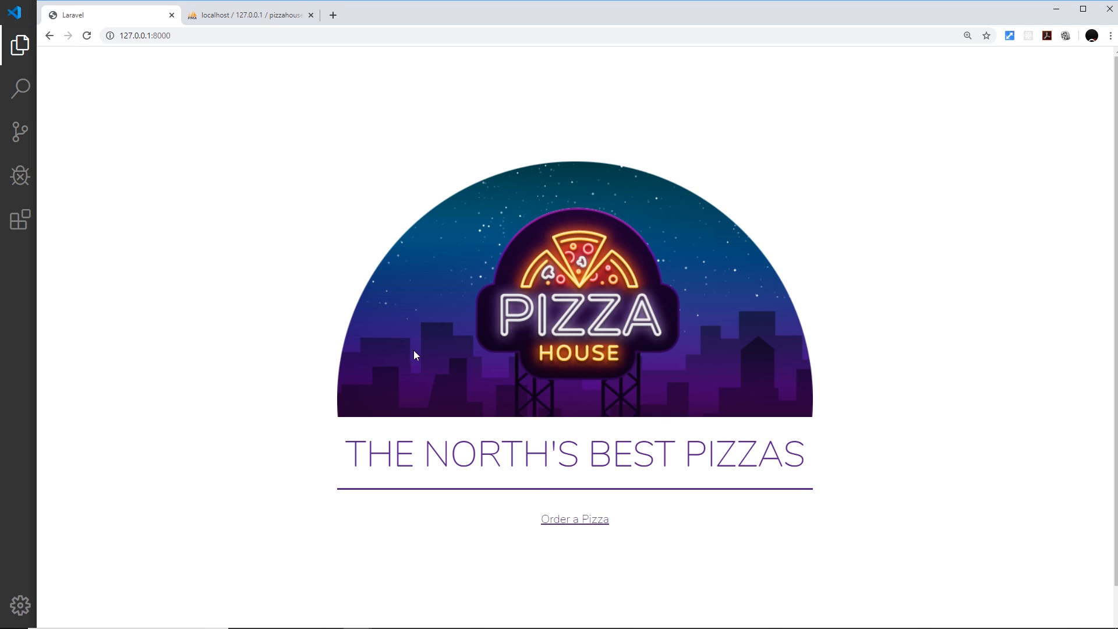
Open the order form and choose a pizza type for another order
{"action": "left_click", "coordinate": [575, 519]}
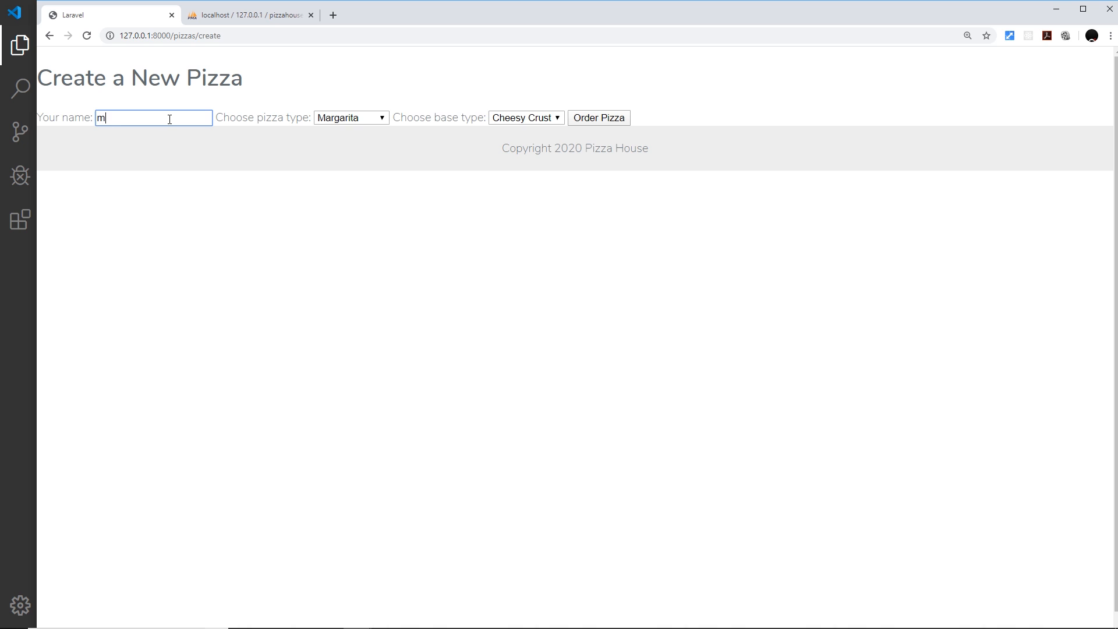
{"action": "left_click", "coordinate": [352, 117]}
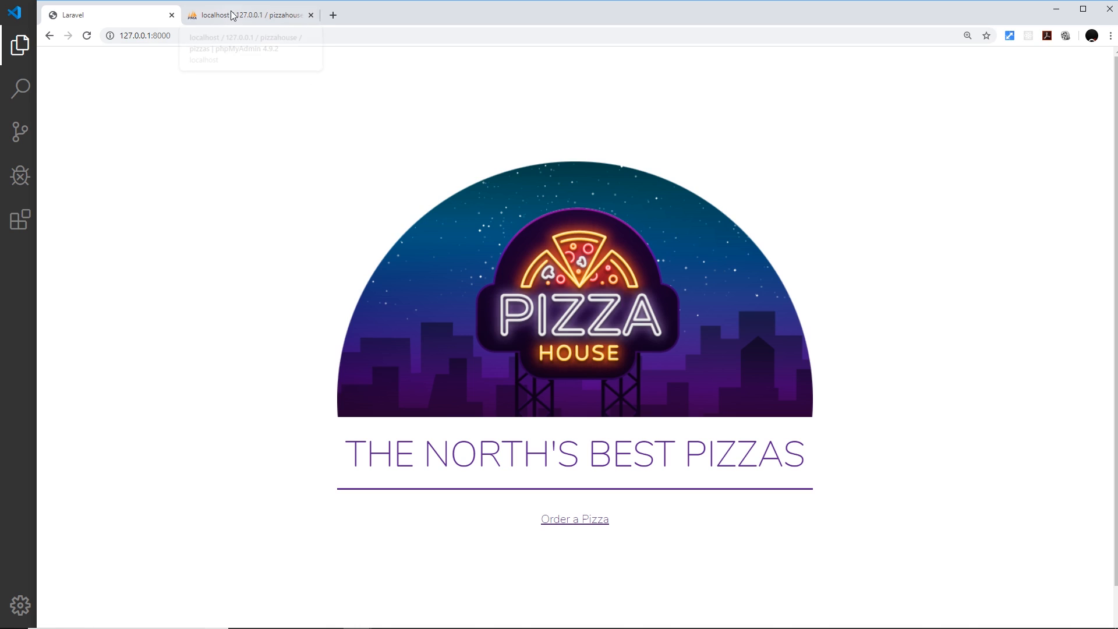
Browse the pizzas table in phpMyAdmin, then return to the Pizza House tab
{"action": "left_click", "coordinate": [249, 15]}
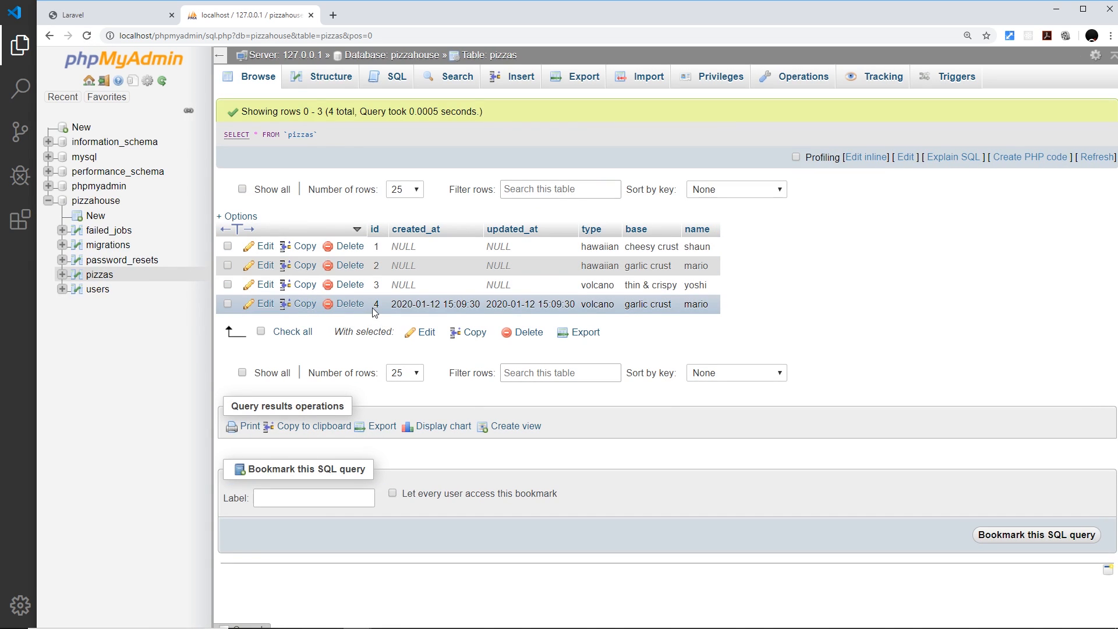
{"action": "mouse_move", "coordinate": [611, 322]}
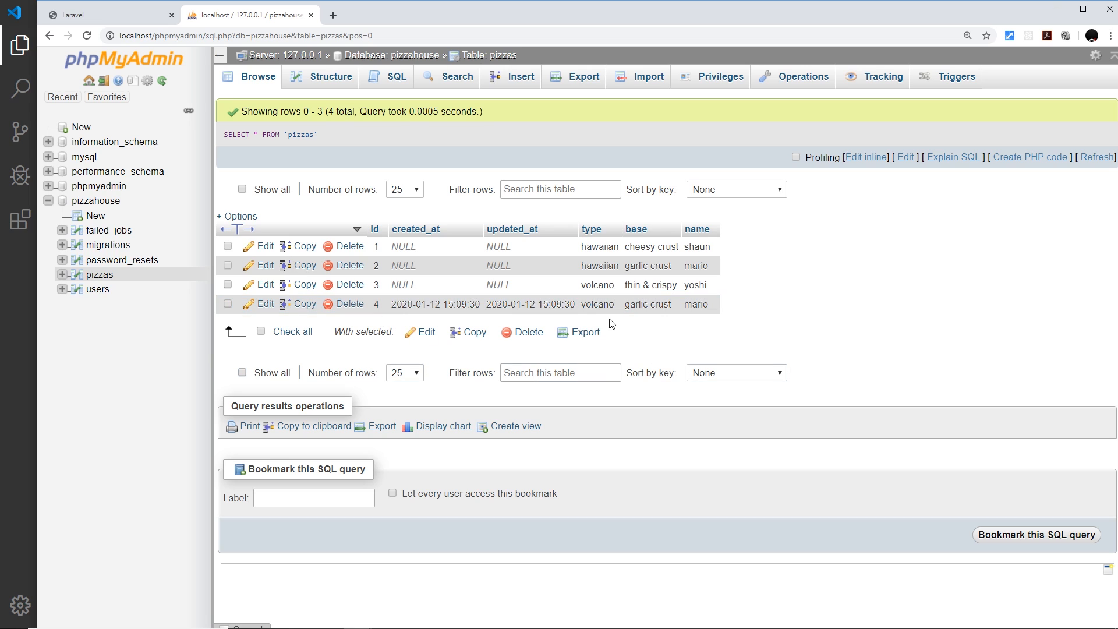
{"action": "mouse_move", "coordinate": [601, 304]}
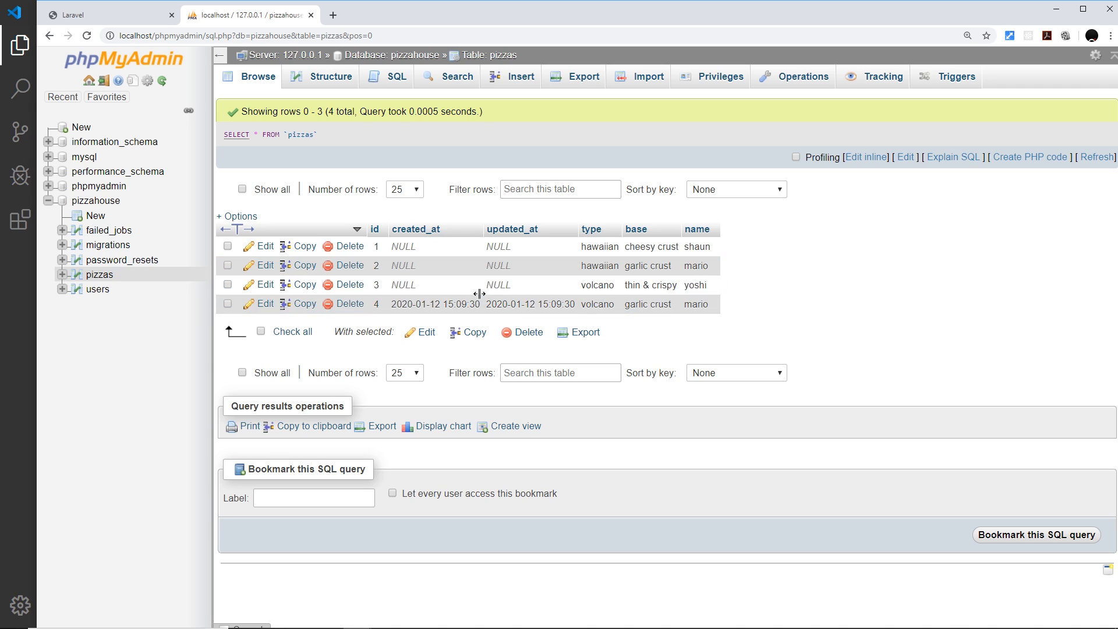
{"action": "mouse_move", "coordinate": [597, 306]}
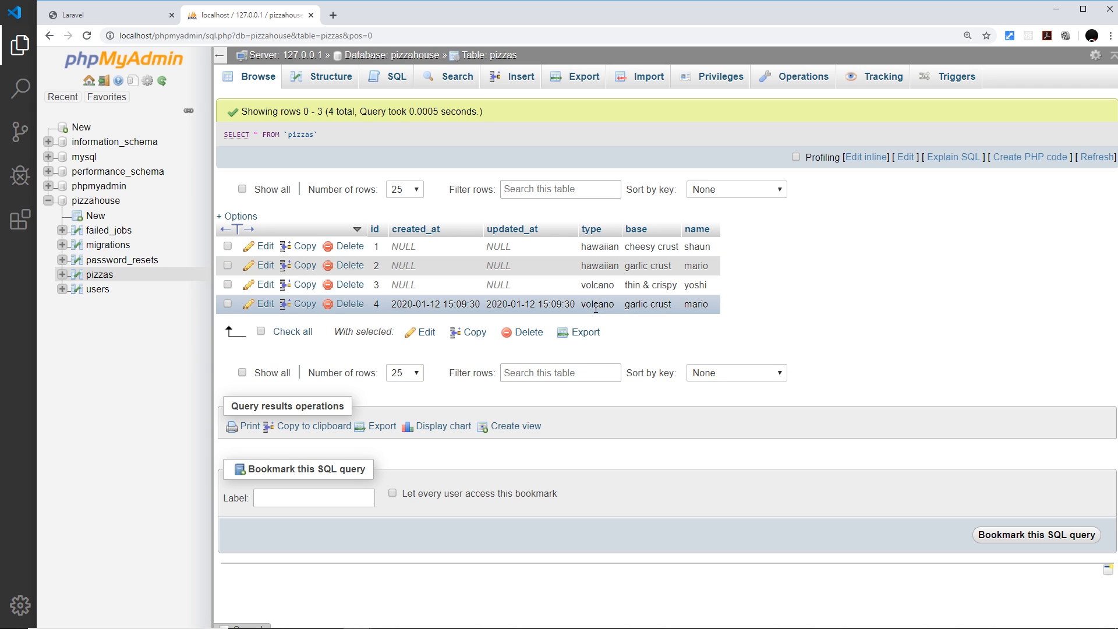
{"action": "left_click", "coordinate": [93, 16]}
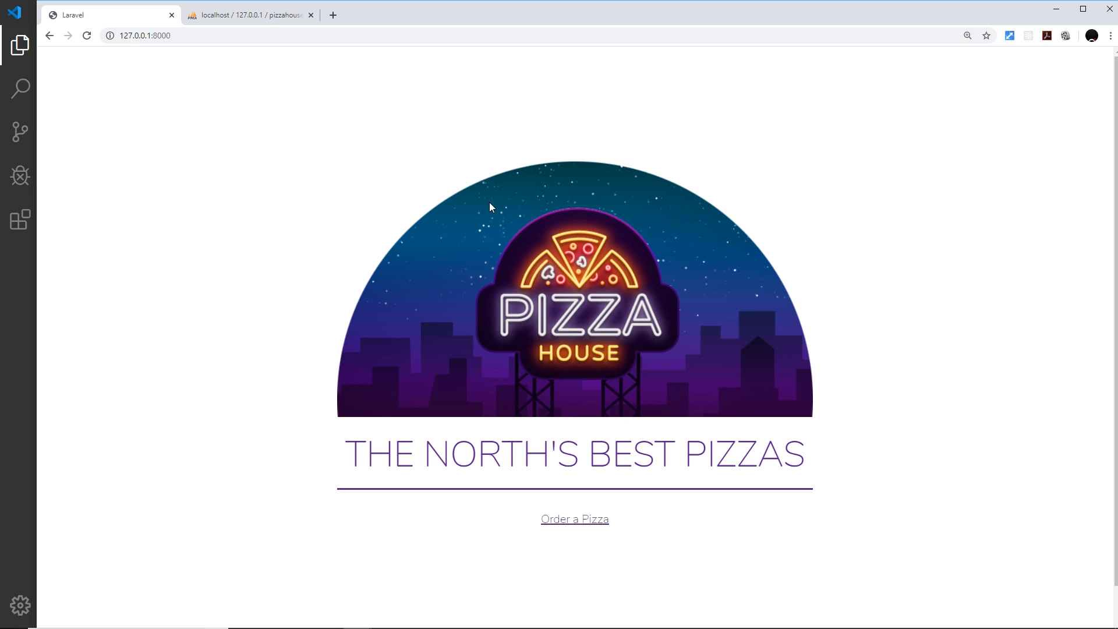
{"action": "mouse_move", "coordinate": [297, 167]}
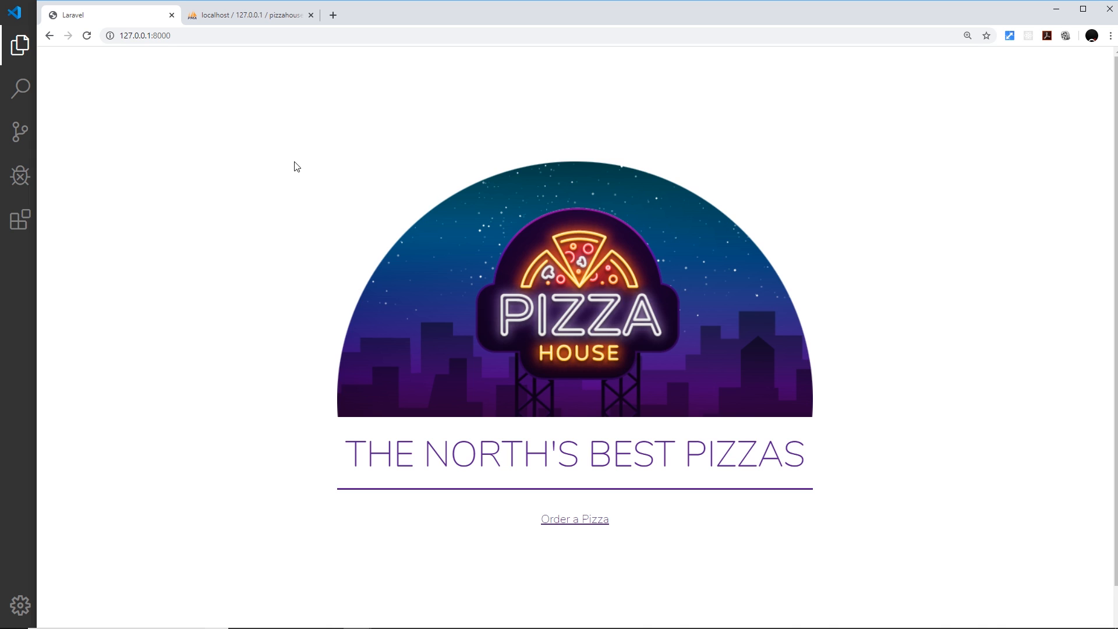
{"action": "mouse_move", "coordinate": [1027, 260]}
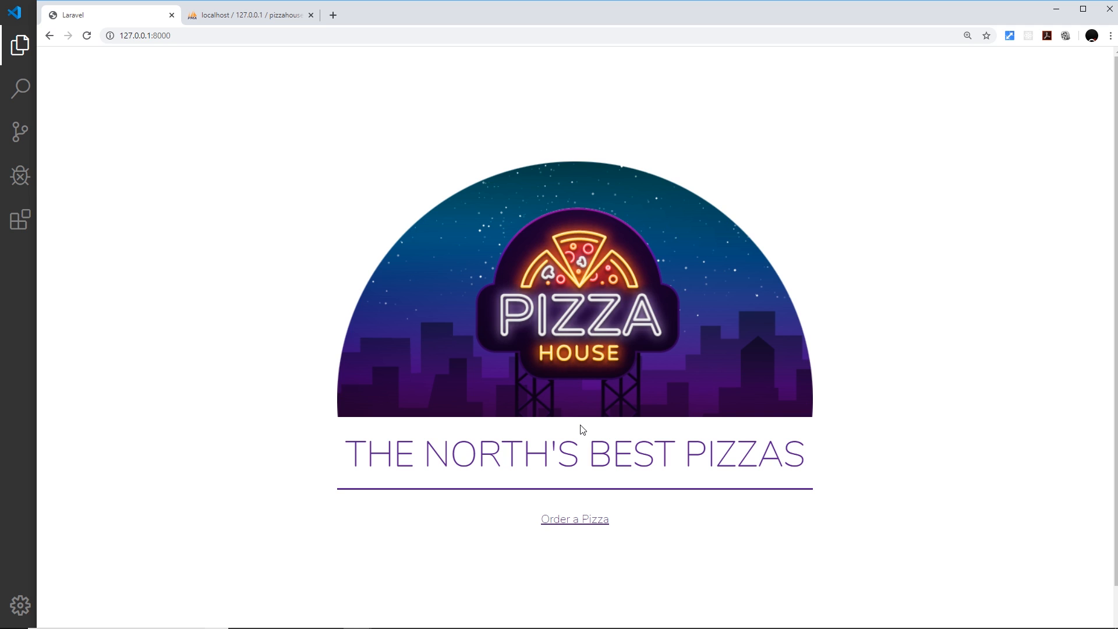
{"action": "mouse_move", "coordinate": [601, 302]}
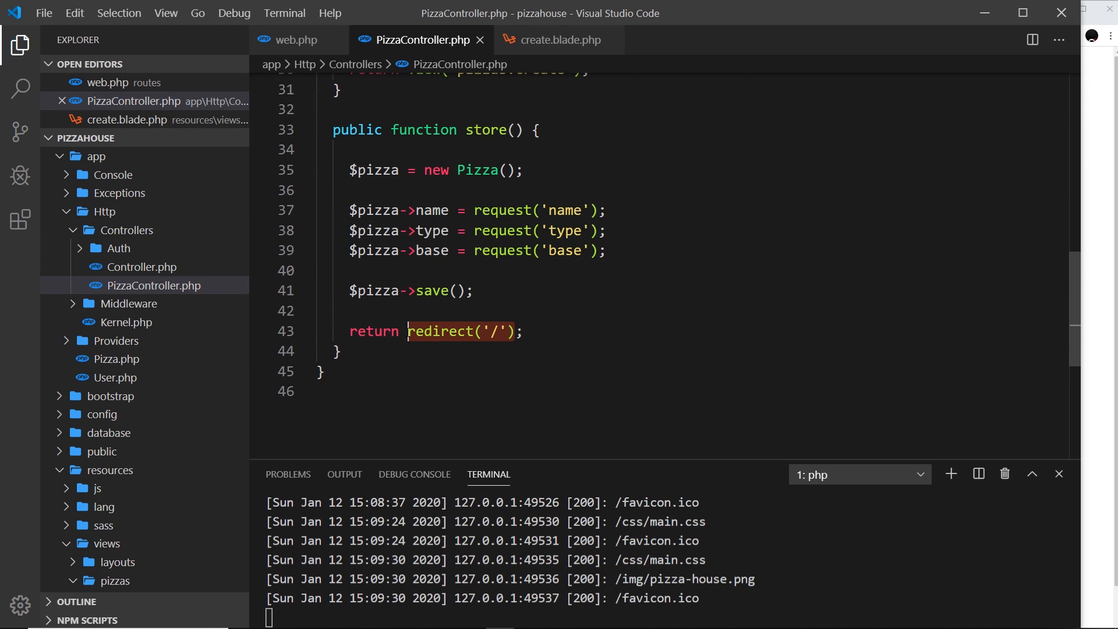
Append ->with('mssg', 'Thanks for your order') to the redirect and save the controller
{"action": "type", "text": ", ['pizza' => $pizza]);"}
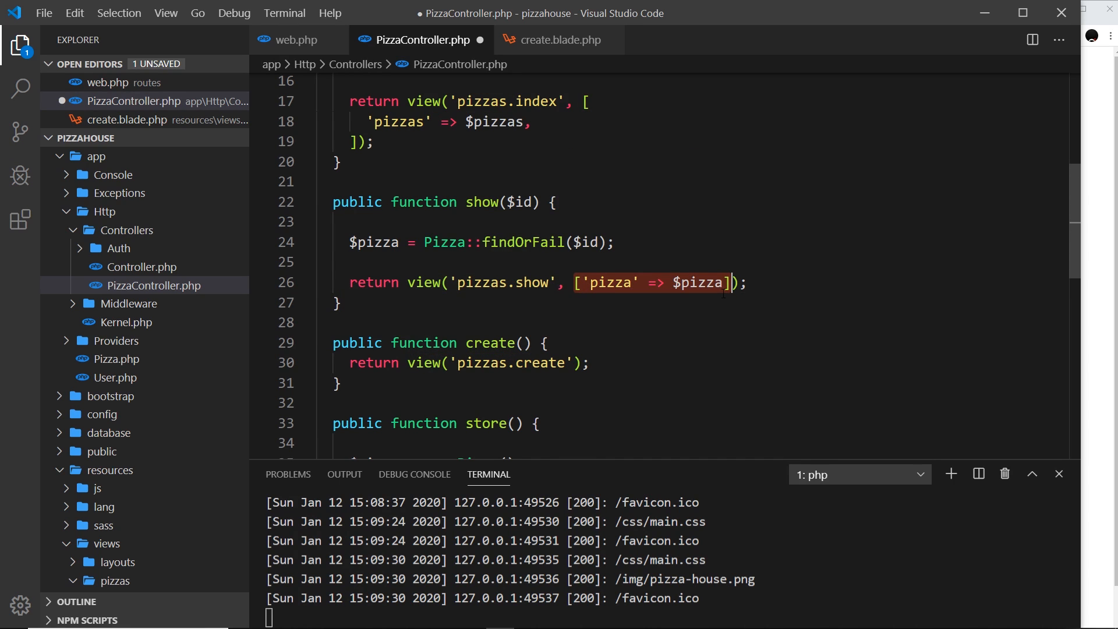
{"action": "scroll", "scroll_direction": "down", "scroll_amount": 3}
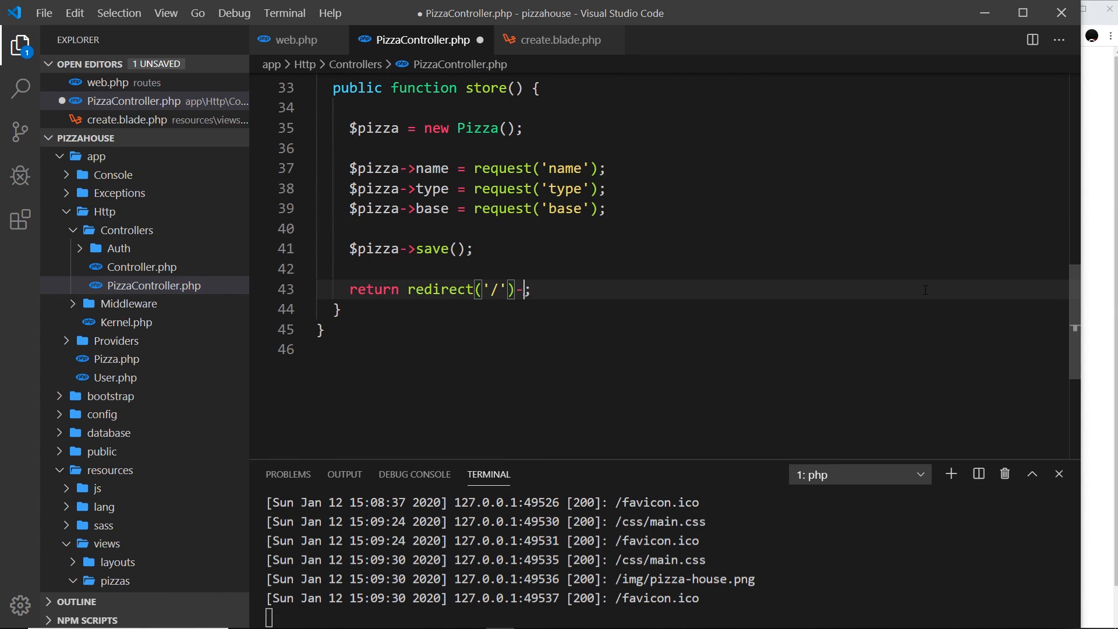
{"action": "type", "text": "->wi"}
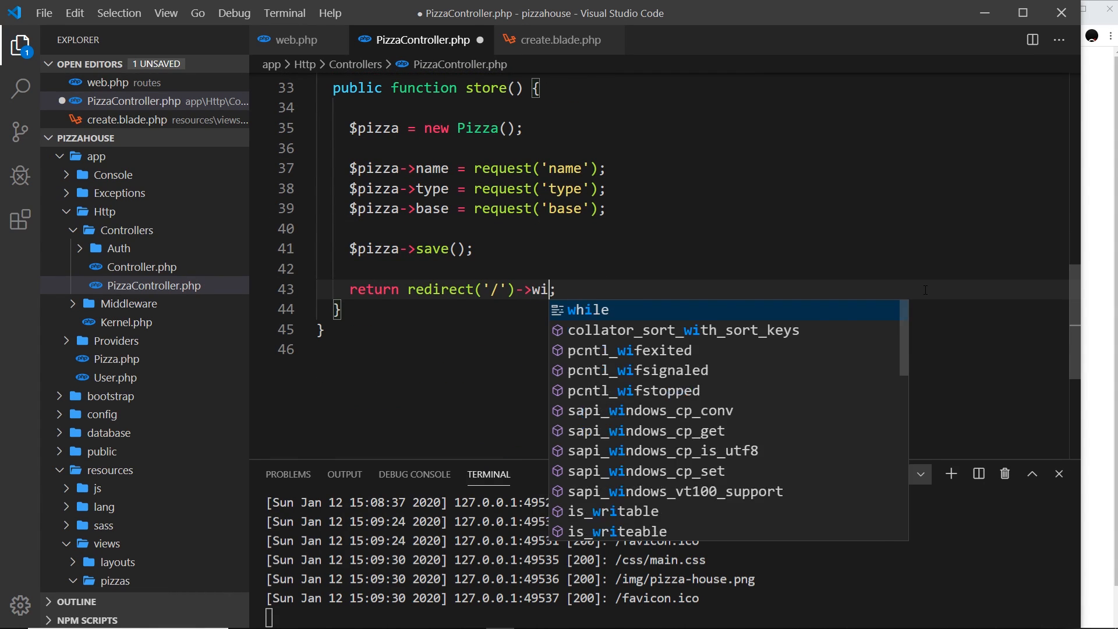
{"action": "type", "text": "th;"}
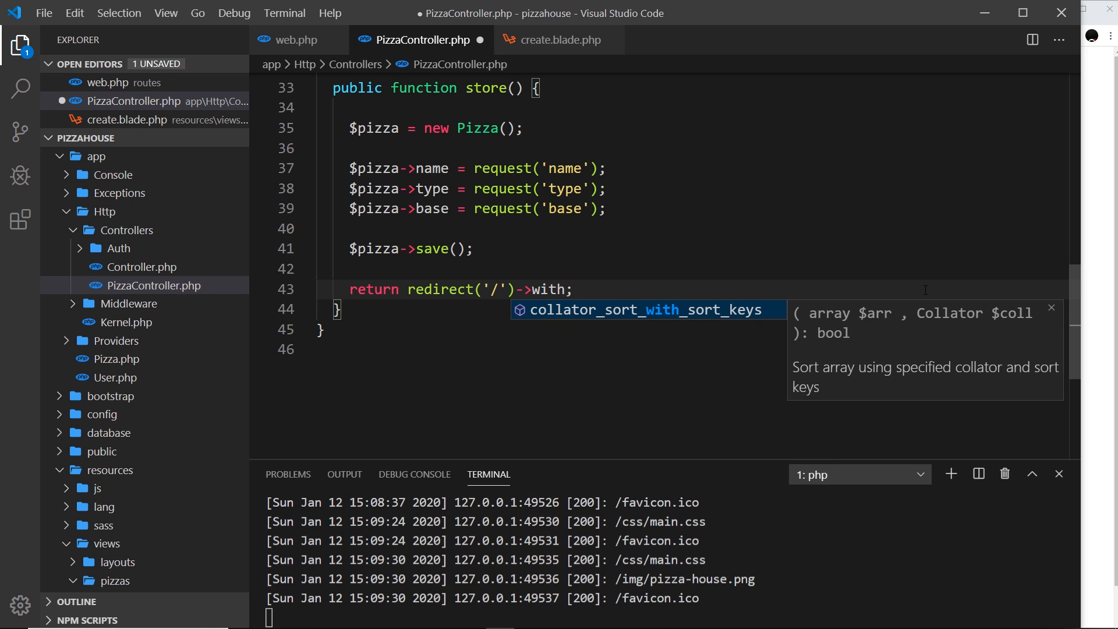
{"action": "type", "text": "("}
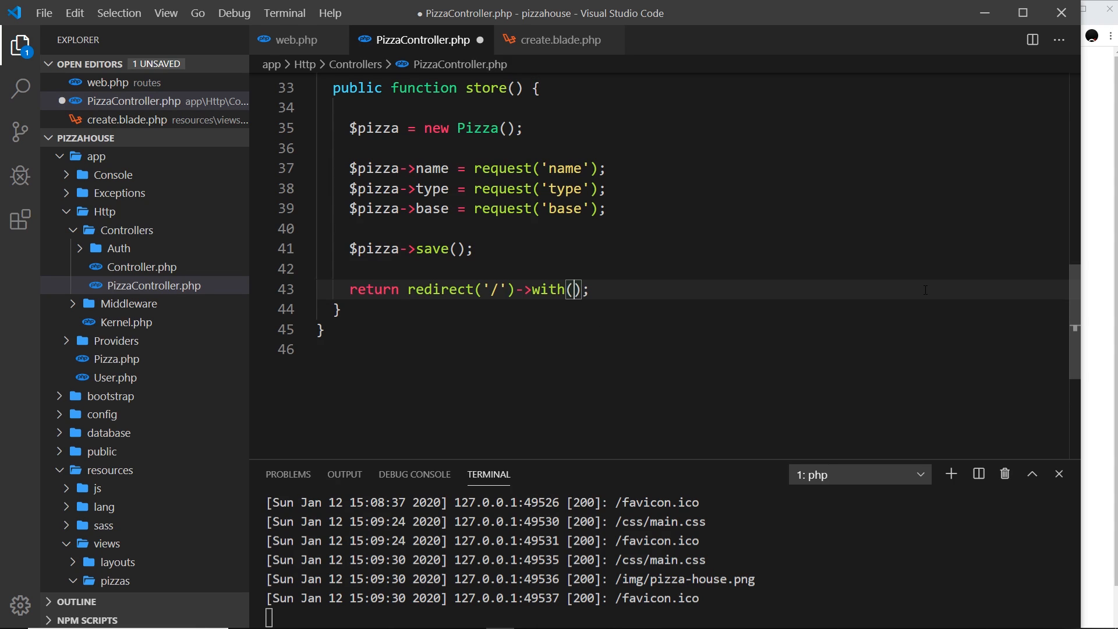
{"action": "type", "text": "''"}
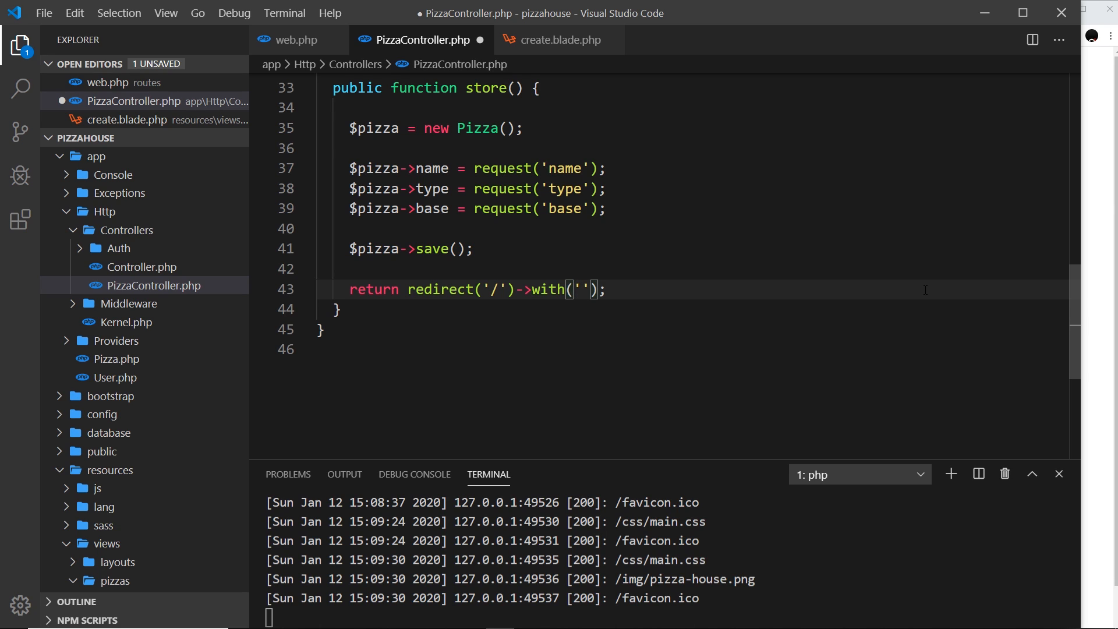
{"action": "type", "text": "mssg"}
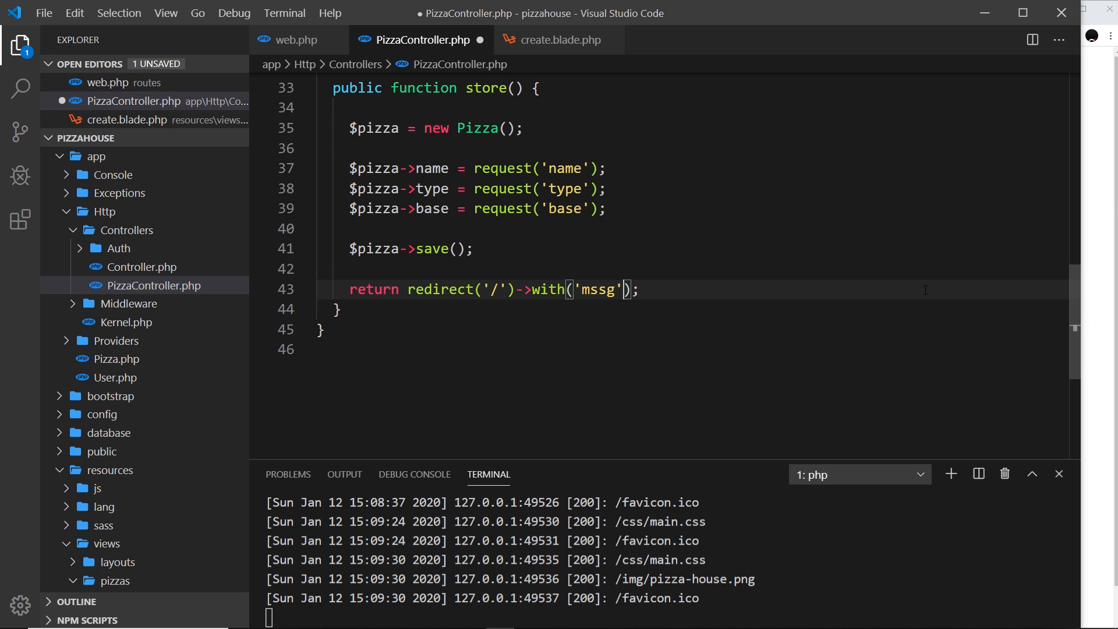
{"action": "type", "text": ", 'T'"}
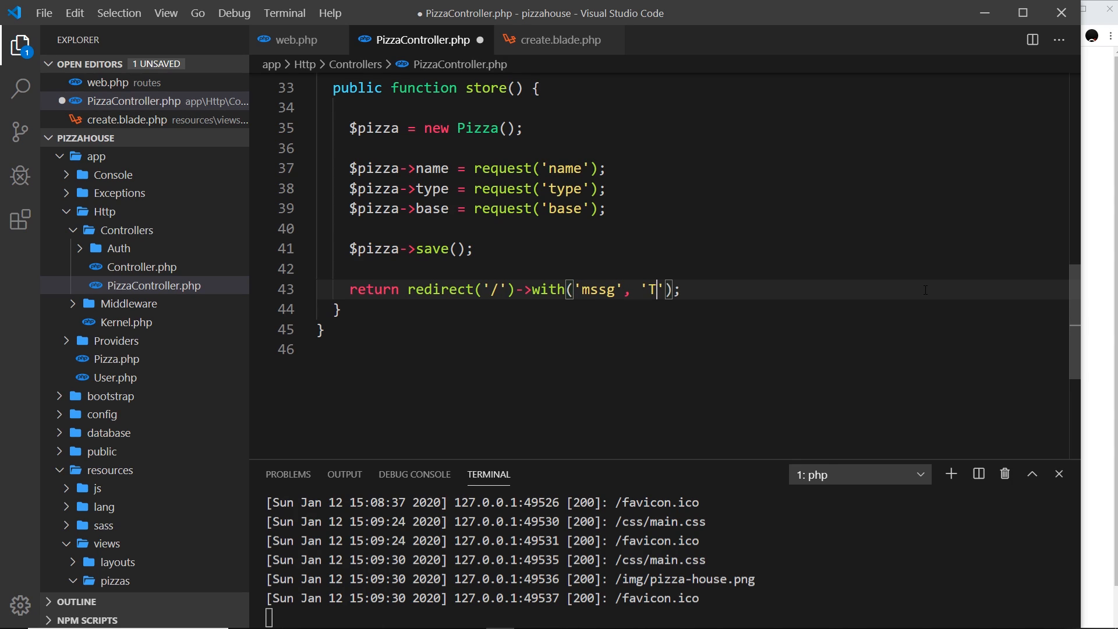
{"action": "type", "text": "hanks for your or"}
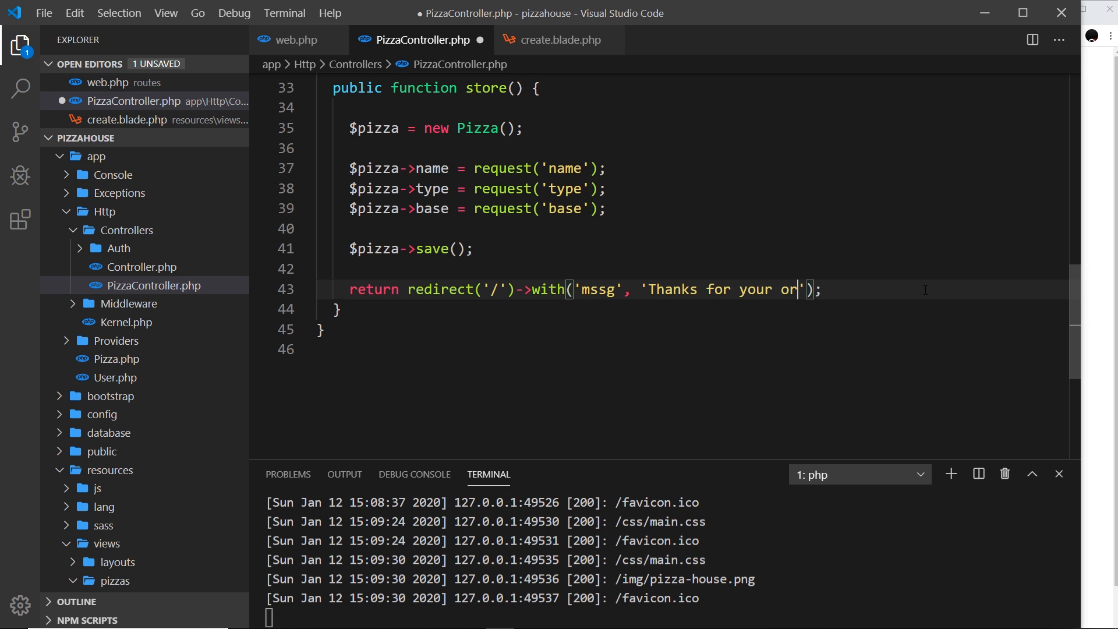
{"action": "type", "text": "der"}
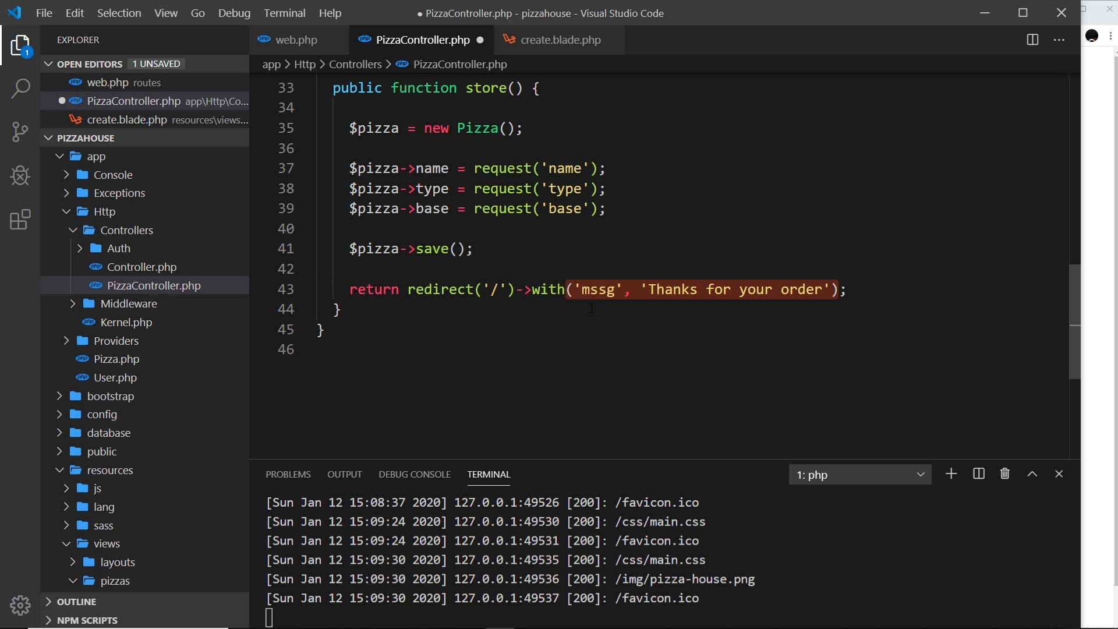
{"action": "key", "text": "Ctrl+s"}
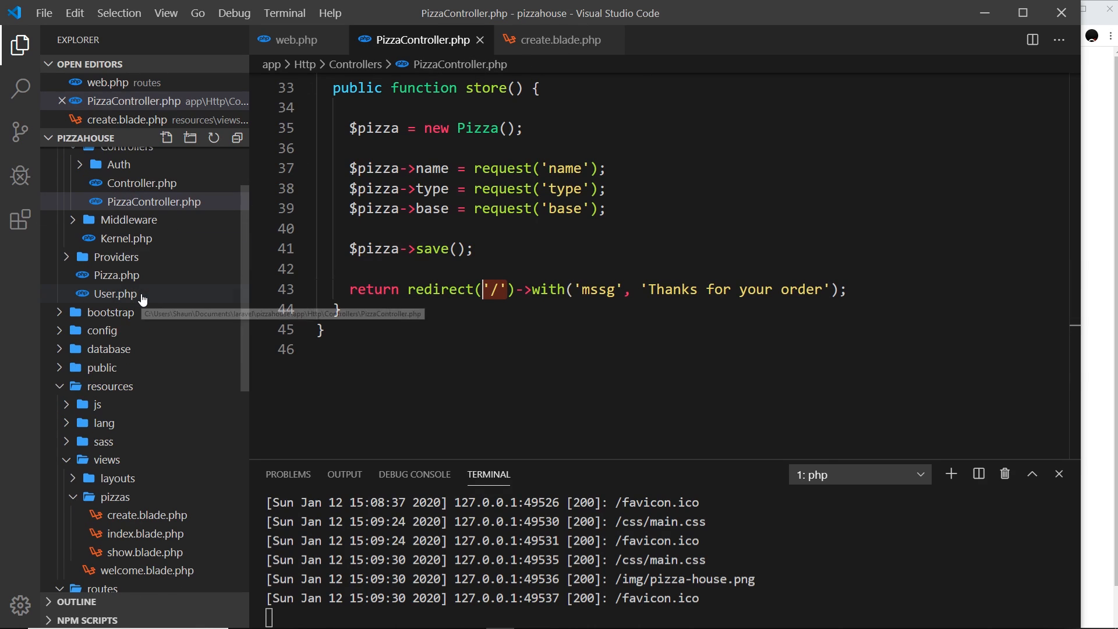
{"action": "scroll", "scroll_direction": "down", "scroll_amount": 3}
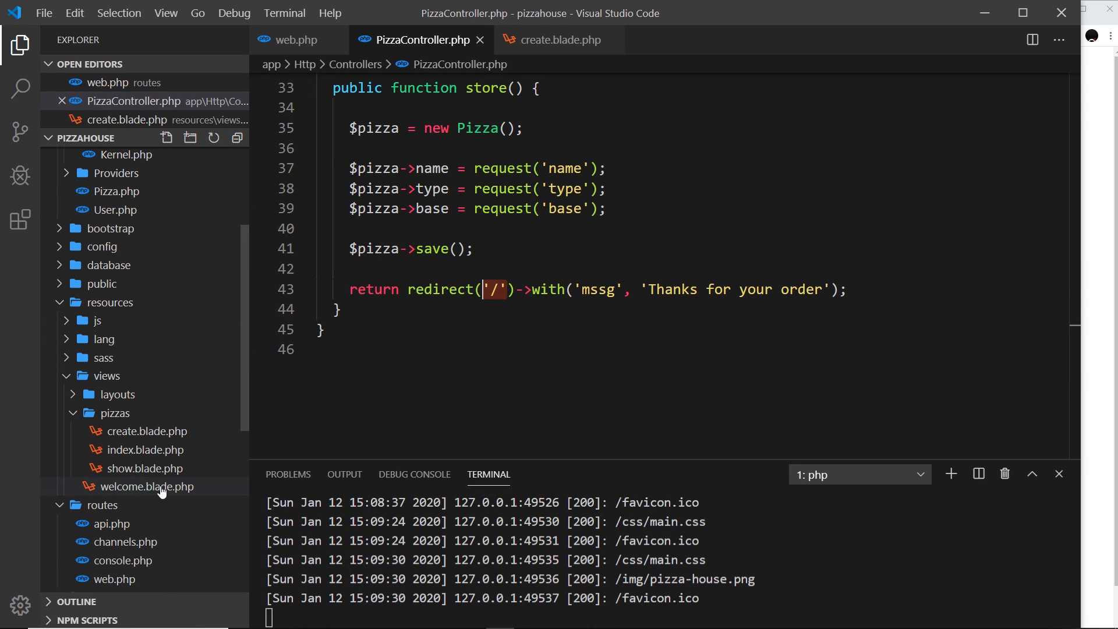
{"action": "left_click", "coordinate": [147, 487]}
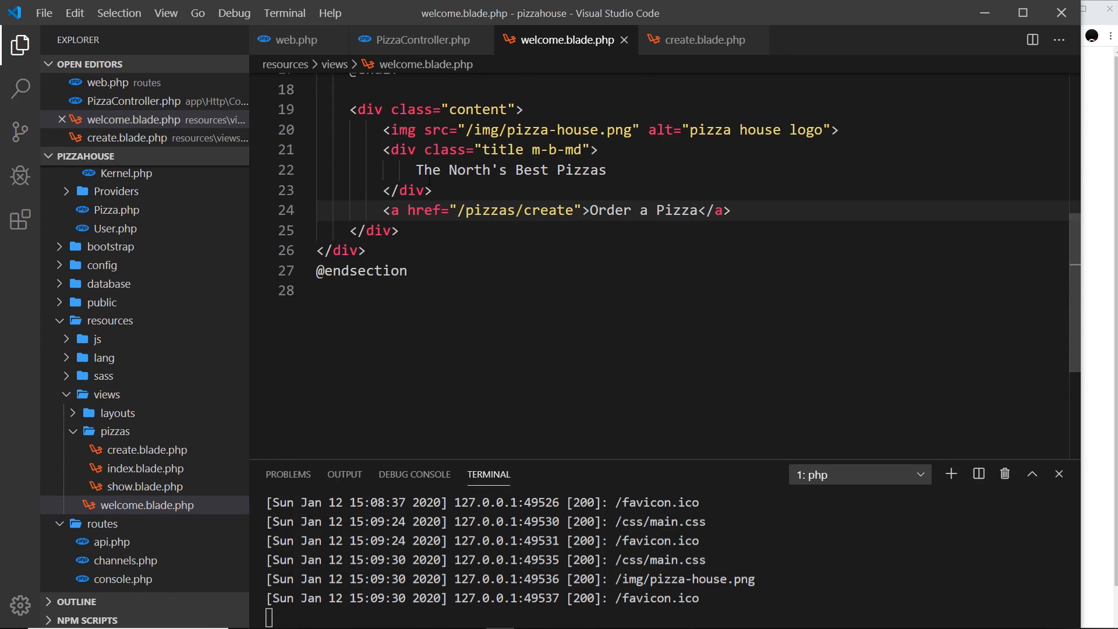
Add a p.mssg paragraph under the title containing {{ session('') }}
{"action": "left_click", "coordinate": [439, 191]}
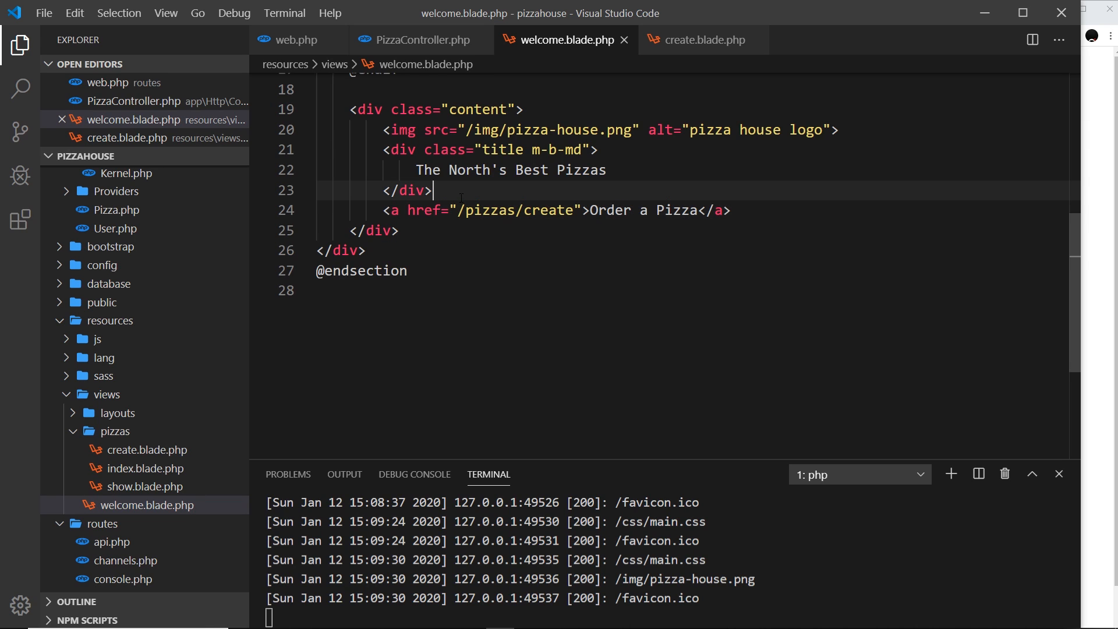
{"action": "key", "text": "Enter"}
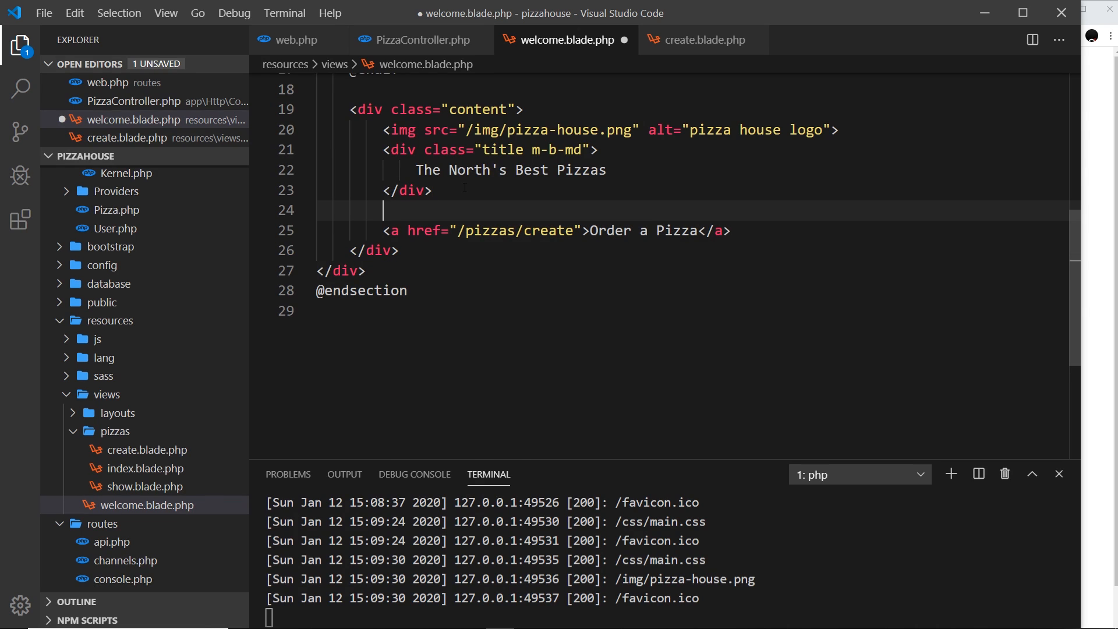
{"action": "type", "text": "p.m"}
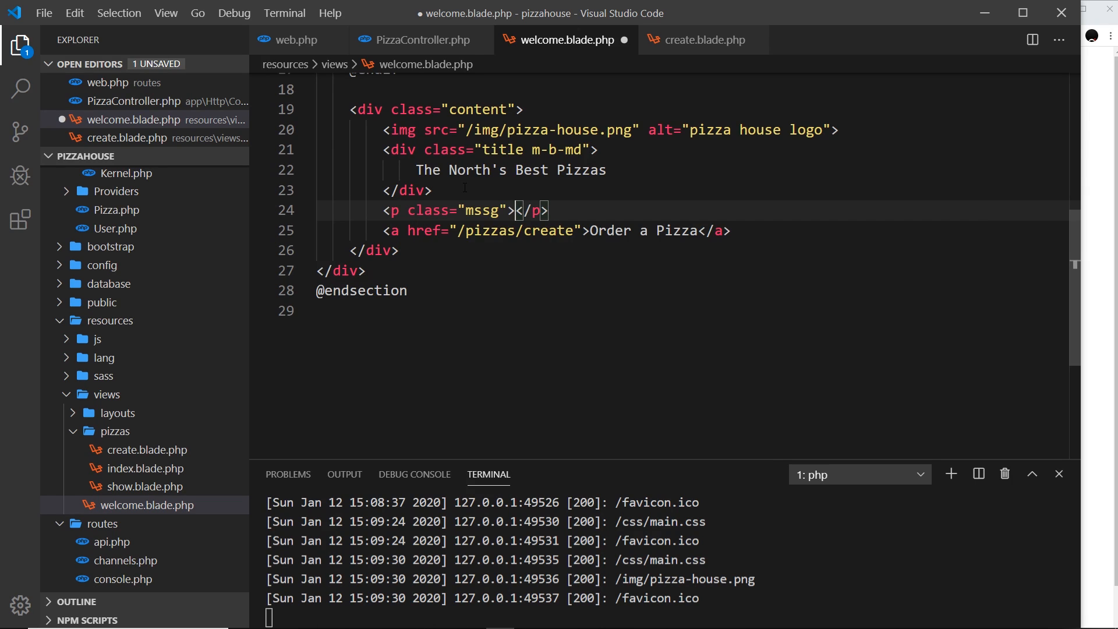
{"action": "type", "text": "{{"}
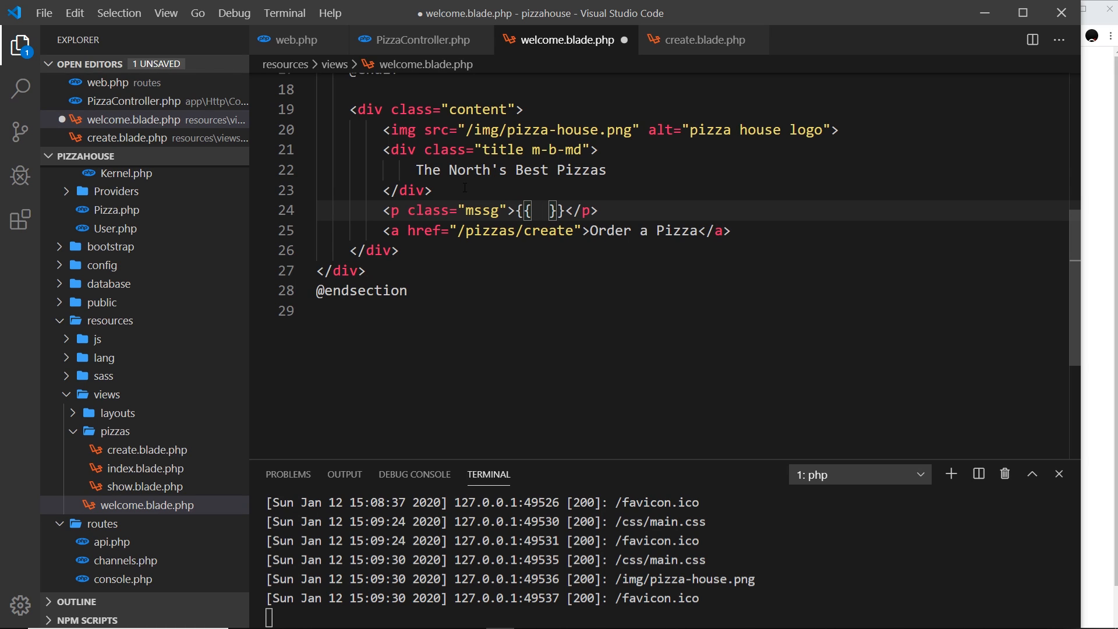
{"action": "type", "text": "session("}
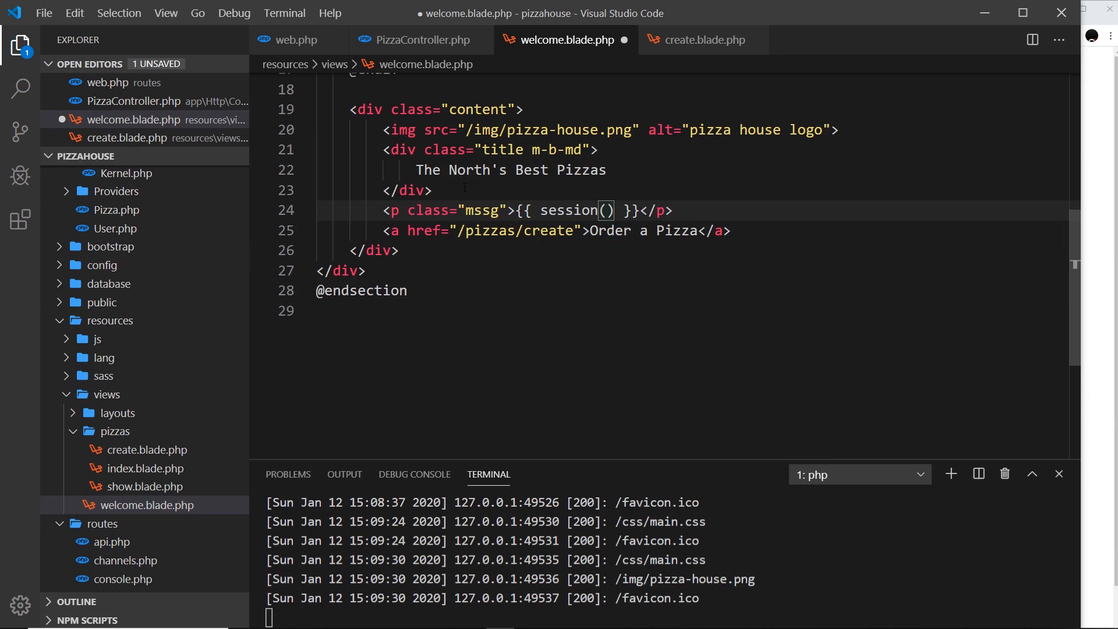
{"action": "type", "text": "''"}
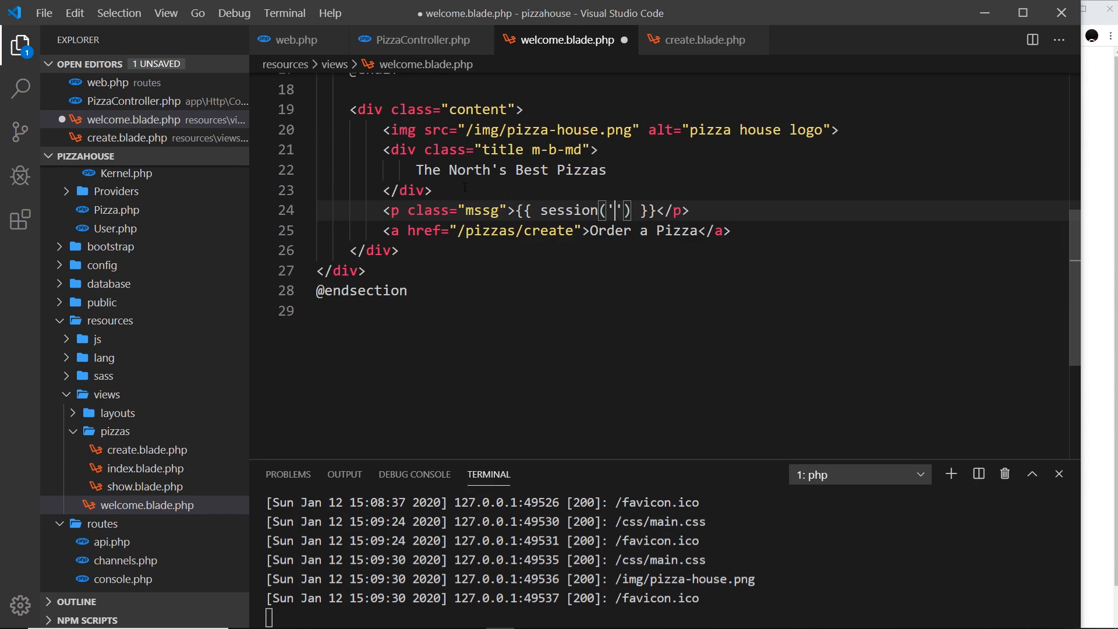
{"action": "mouse_move", "coordinate": [693, 39]}
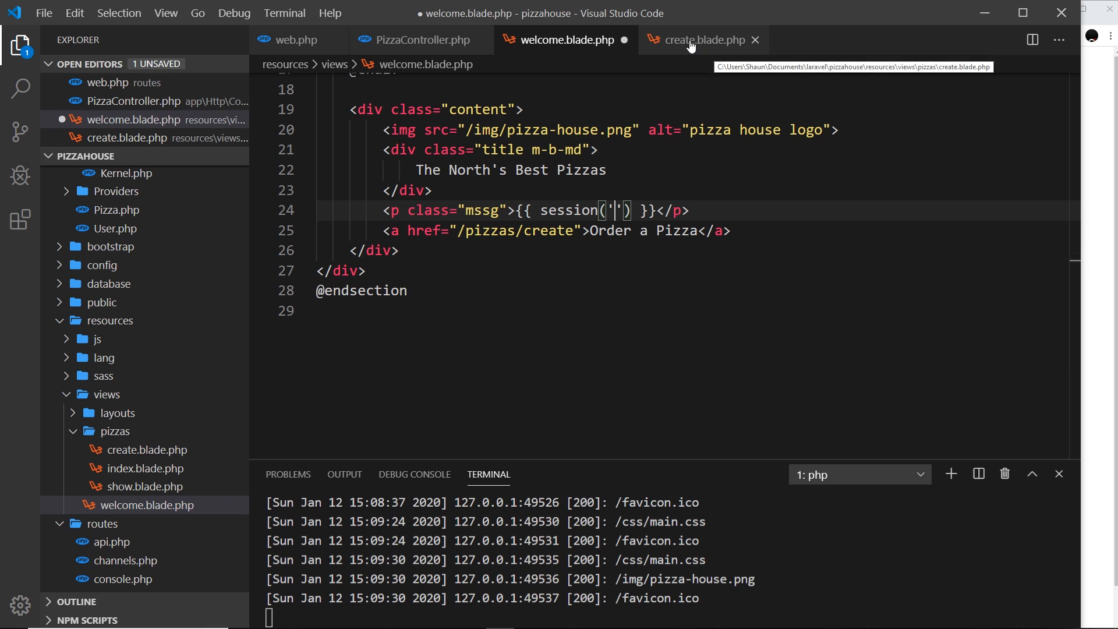
Fill in 'mssg' as the session key, checking it against the controller's redirect
{"action": "left_click", "coordinate": [414, 39]}
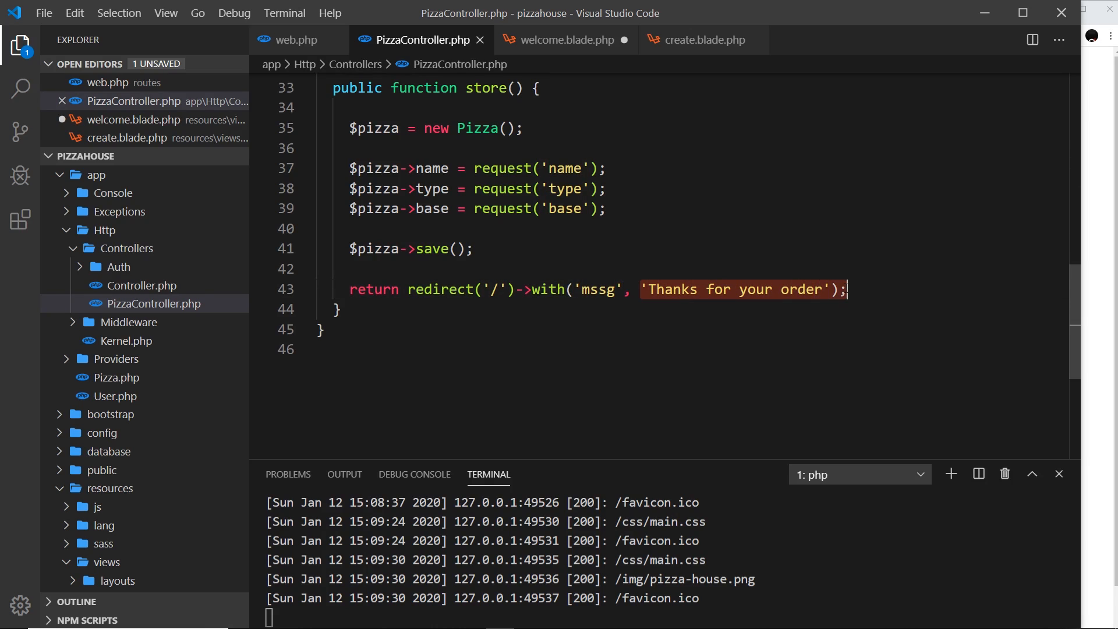
{"action": "left_click", "coordinate": [560, 40]}
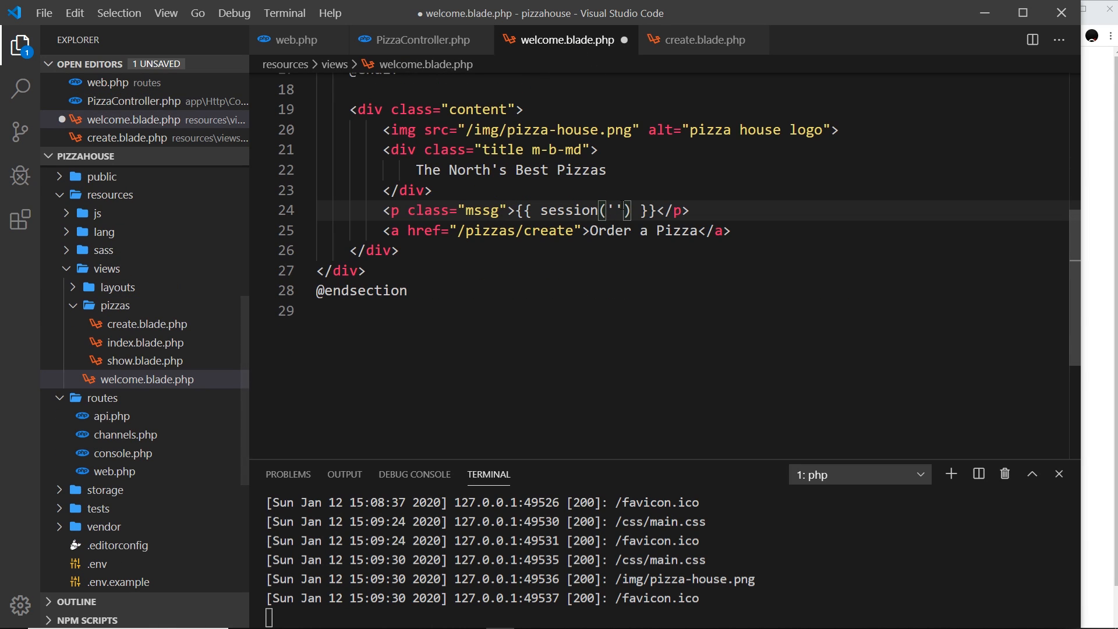
{"action": "type", "text": "mssg"}
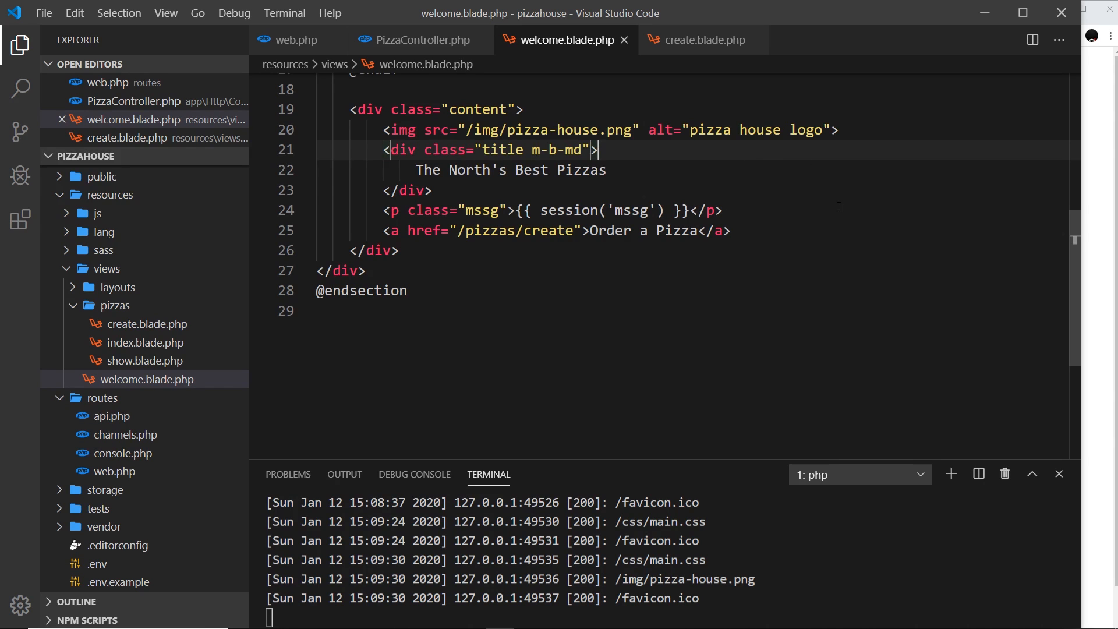
{"action": "double_click", "coordinate": [591, 210]}
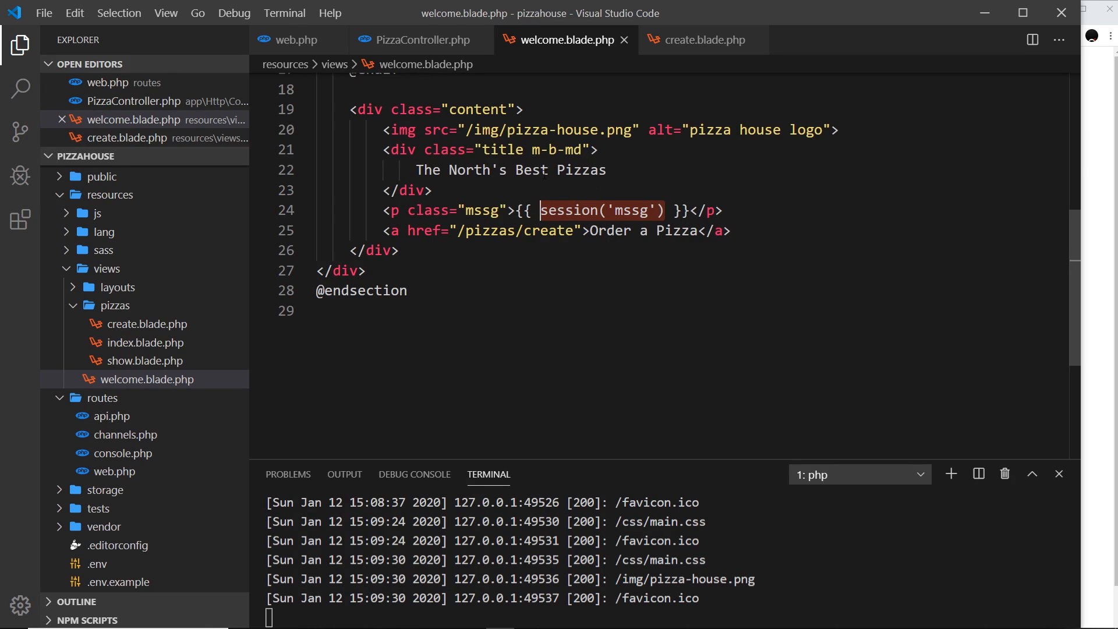
{"action": "left_click", "coordinate": [418, 40]}
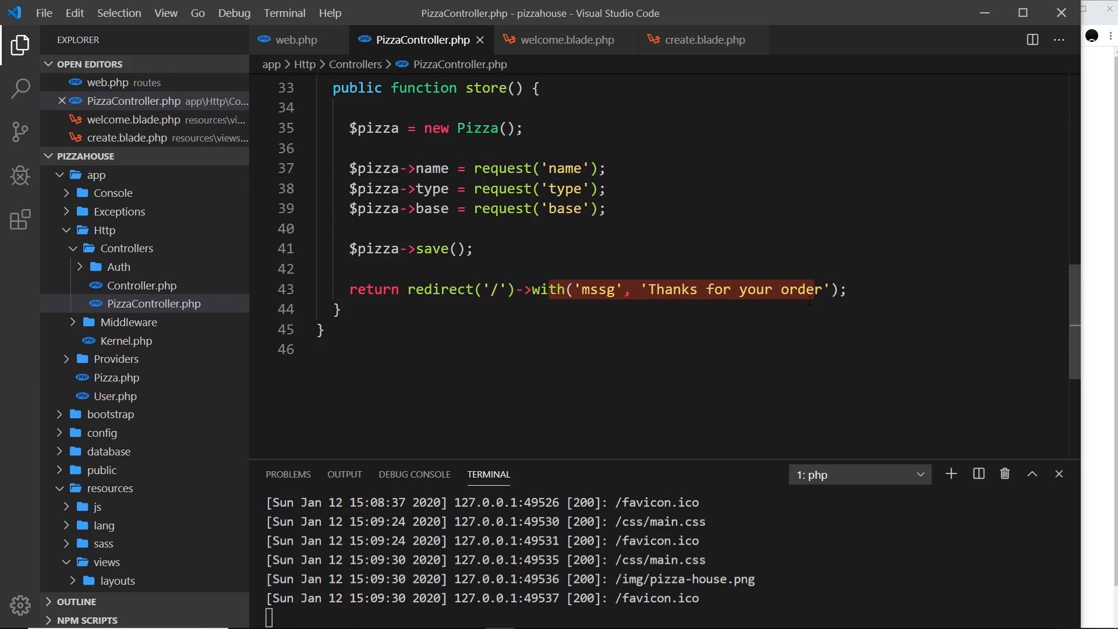
{"action": "left_click", "coordinate": [560, 40]}
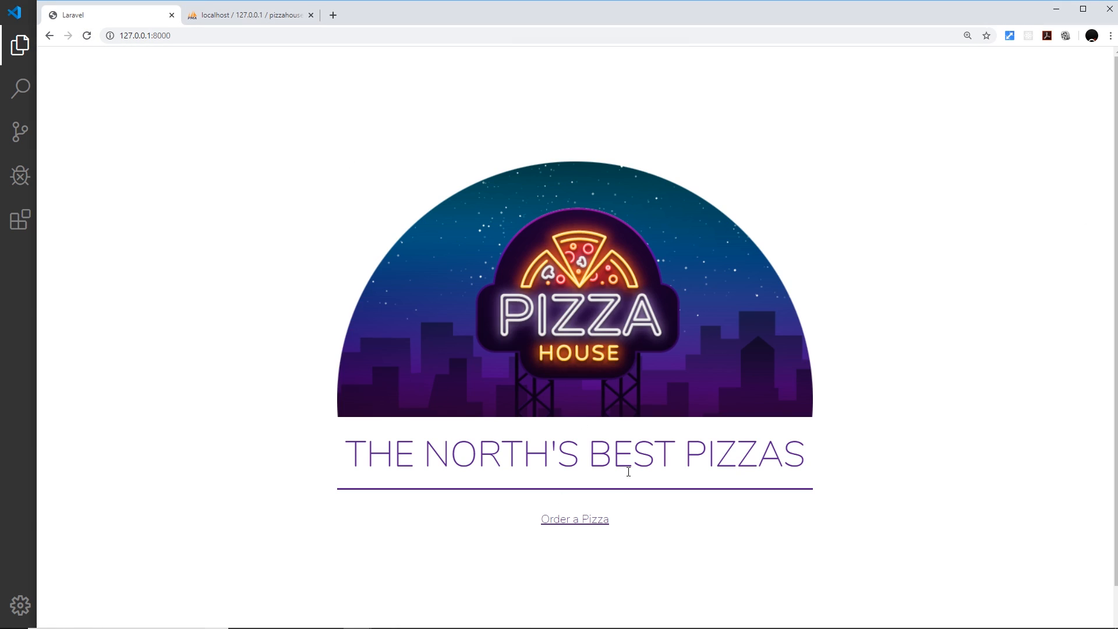
{"action": "mouse_move", "coordinate": [607, 519]}
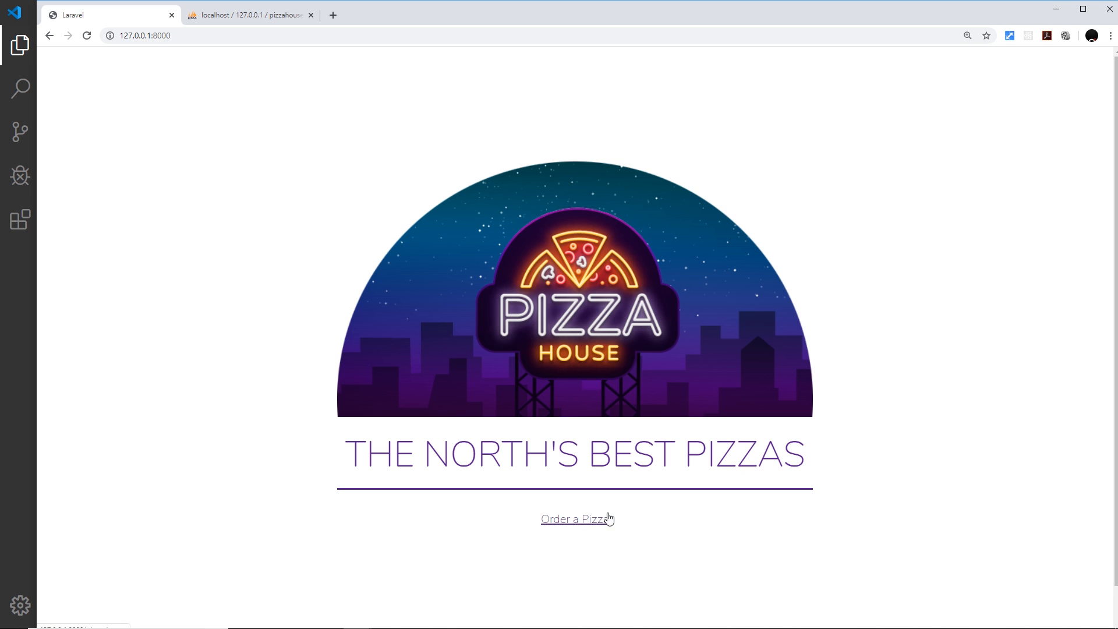
{"action": "mouse_move", "coordinate": [612, 511]}
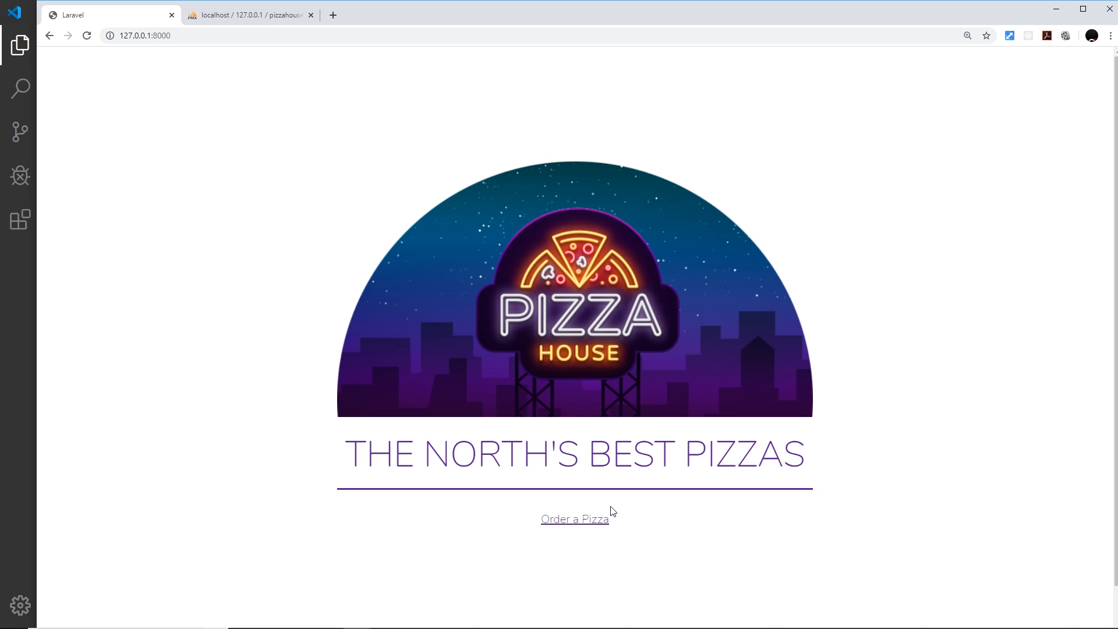
Submit a Hawaiian pizza order on a Thick base with a customer name
{"action": "left_click", "coordinate": [575, 519]}
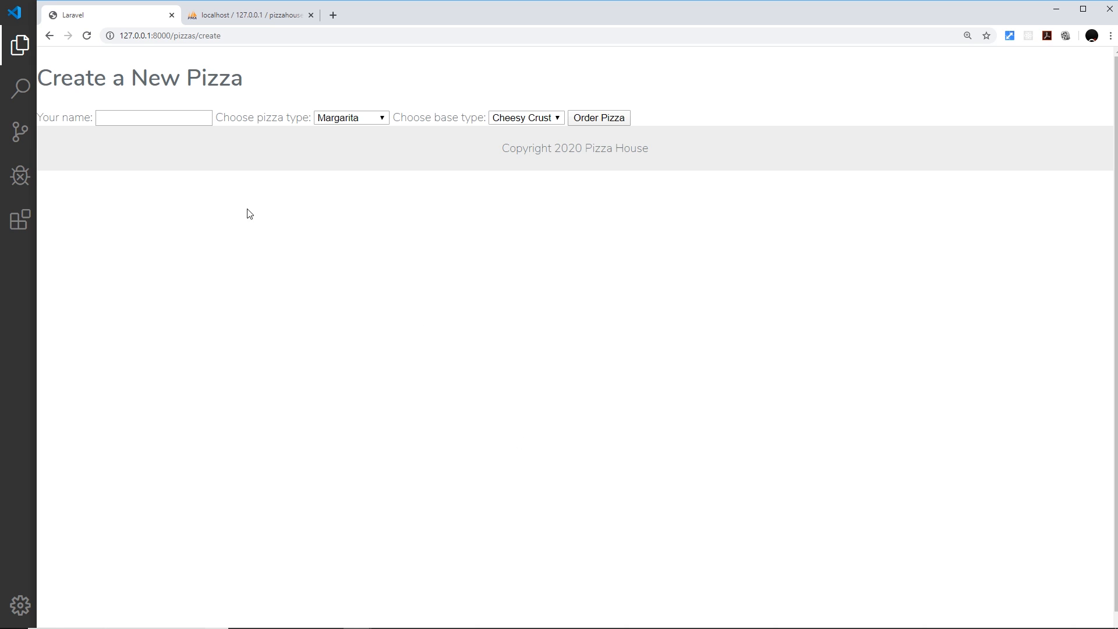
{"action": "type", "text": "lu"}
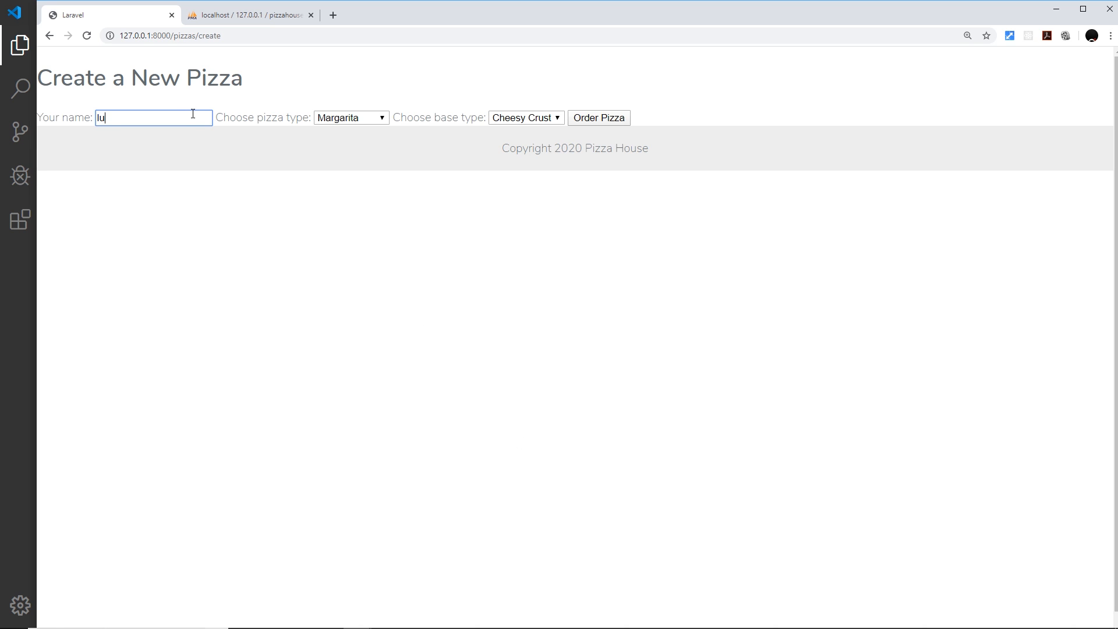
{"action": "left_click", "coordinate": [351, 117]}
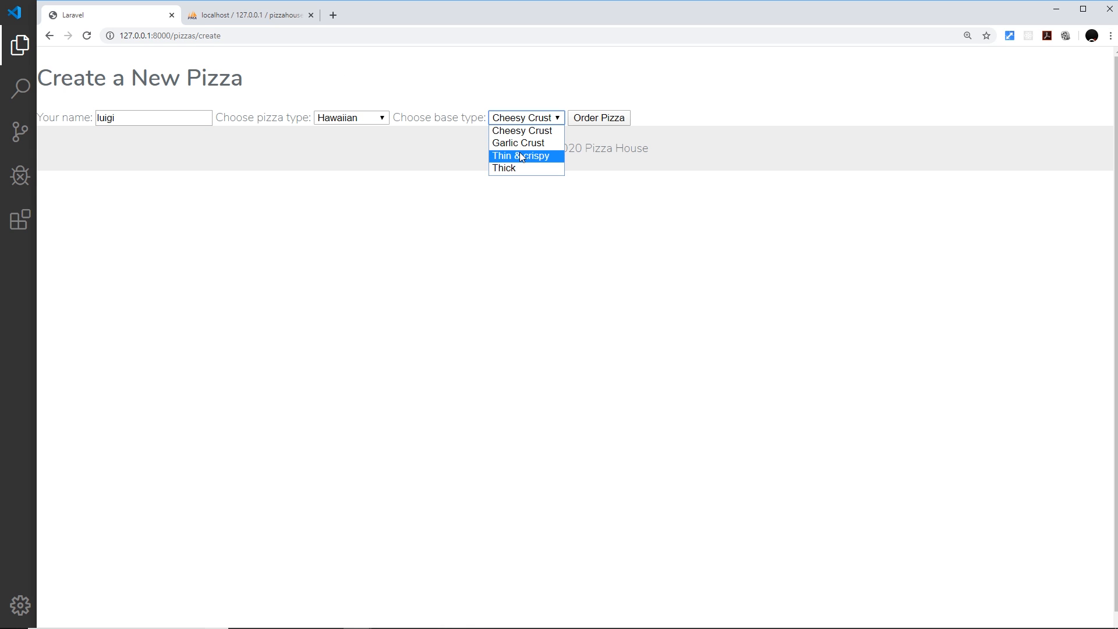
{"action": "left_click", "coordinate": [504, 168]}
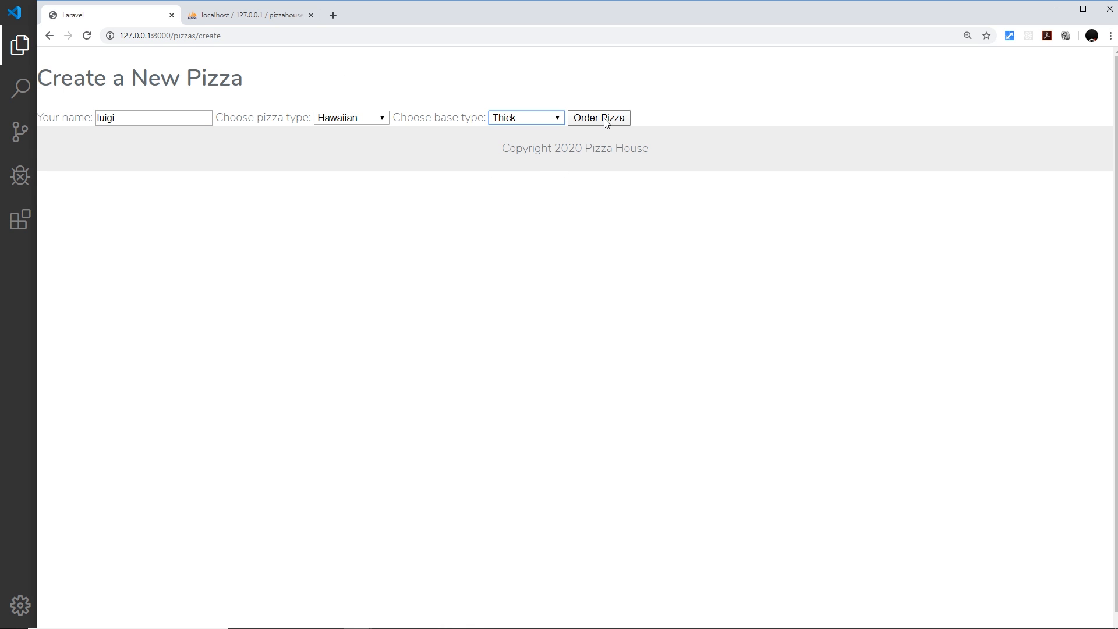
{"action": "left_click", "coordinate": [598, 117]}
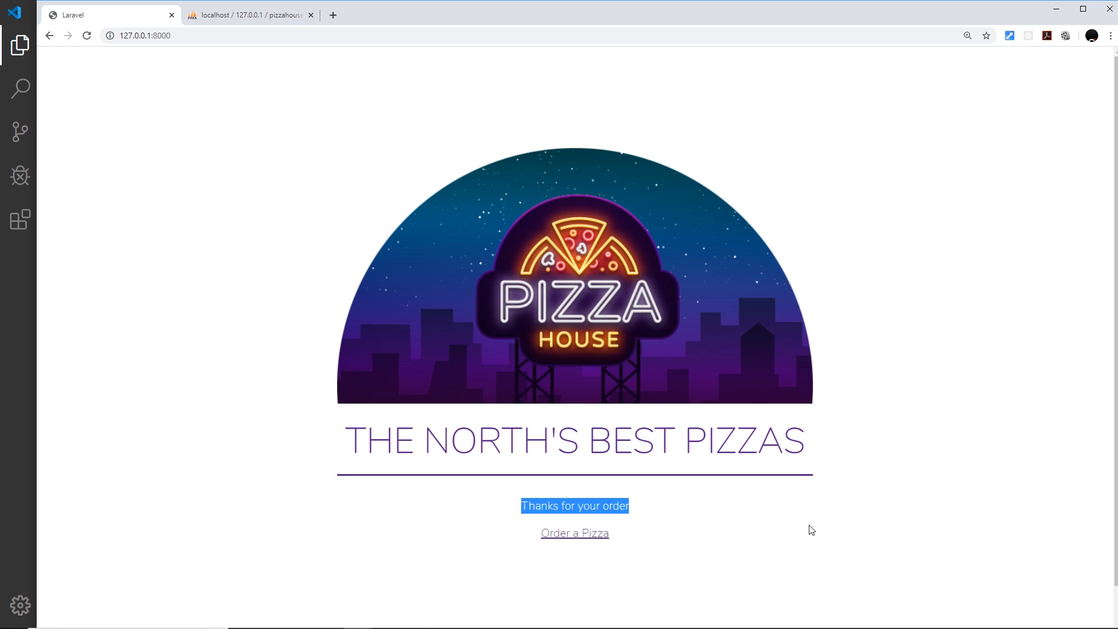
Deselect the thank-you message and switch to phpMyAdmin to view the new Hawaiian pizza row
{"action": "left_click", "coordinate": [812, 528]}
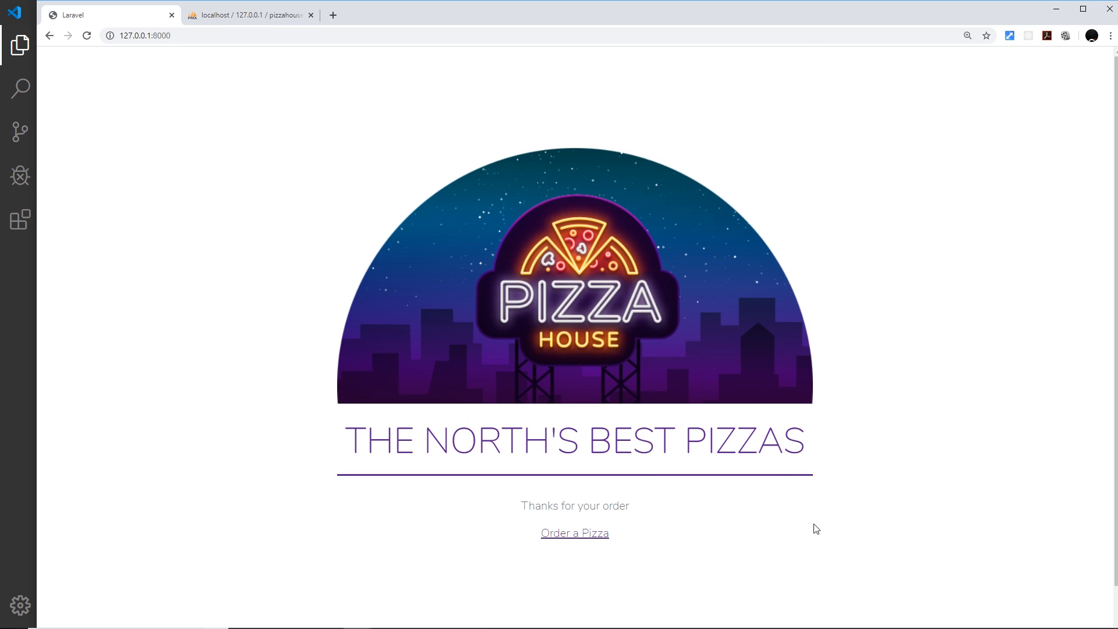
{"action": "mouse_move", "coordinate": [658, 210]}
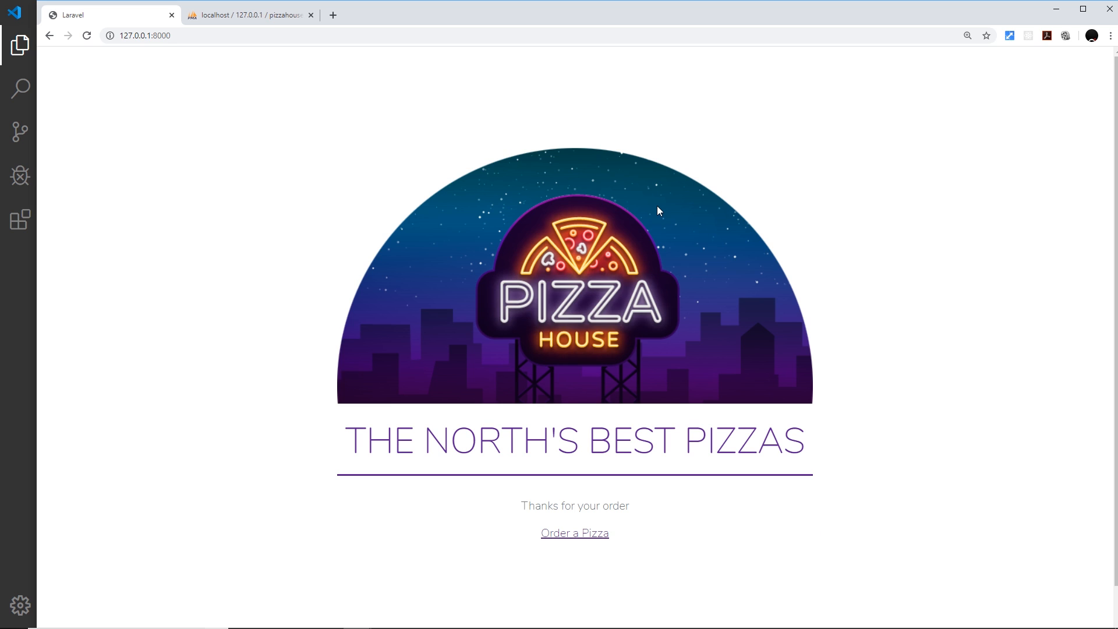
{"action": "mouse_move", "coordinate": [913, 357]}
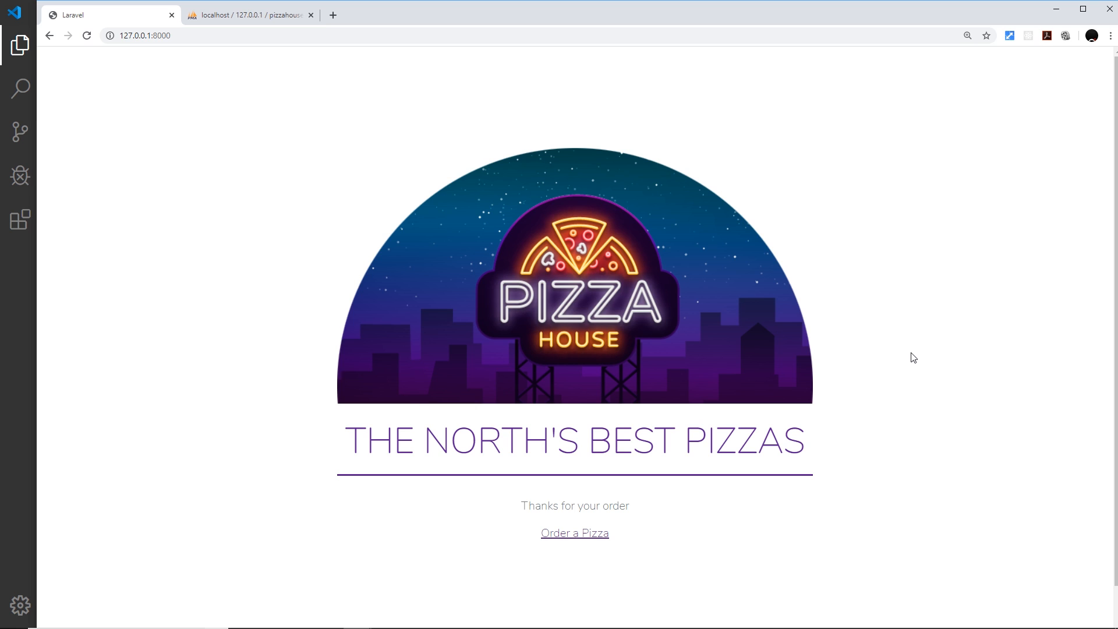
{"action": "left_click", "coordinate": [256, 16]}
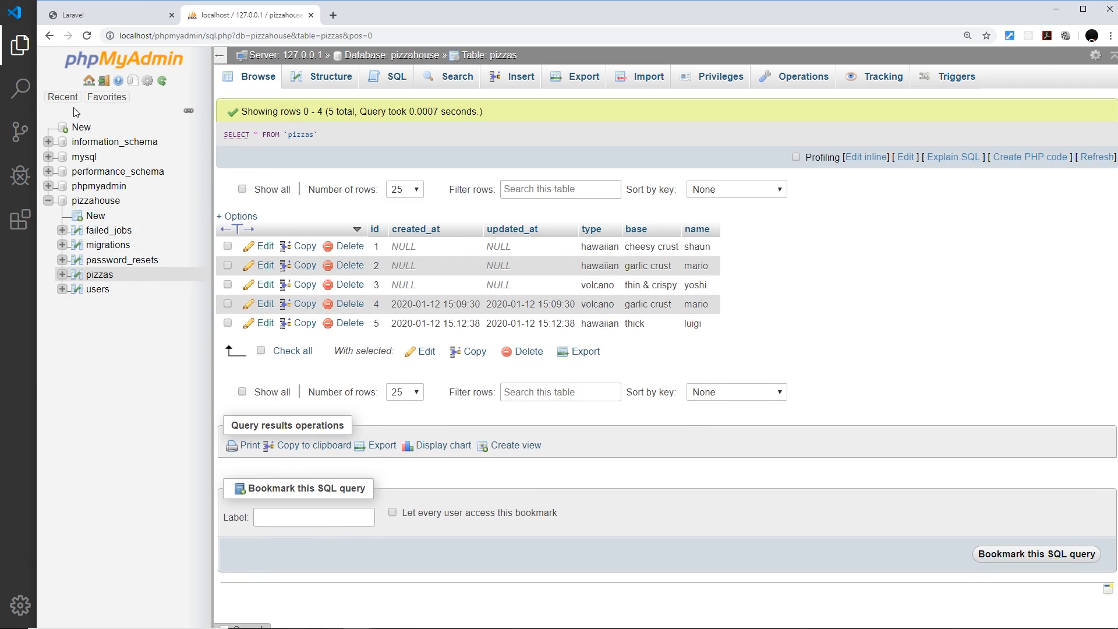
{"action": "mouse_move", "coordinate": [676, 323]}
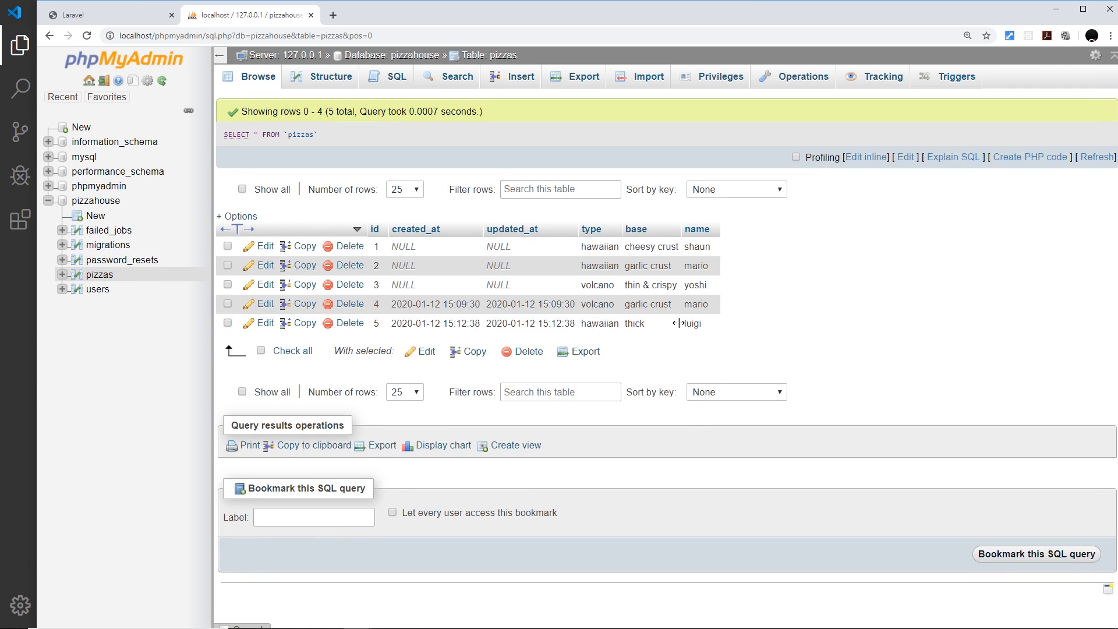
{"action": "mouse_move", "coordinate": [814, 256]}
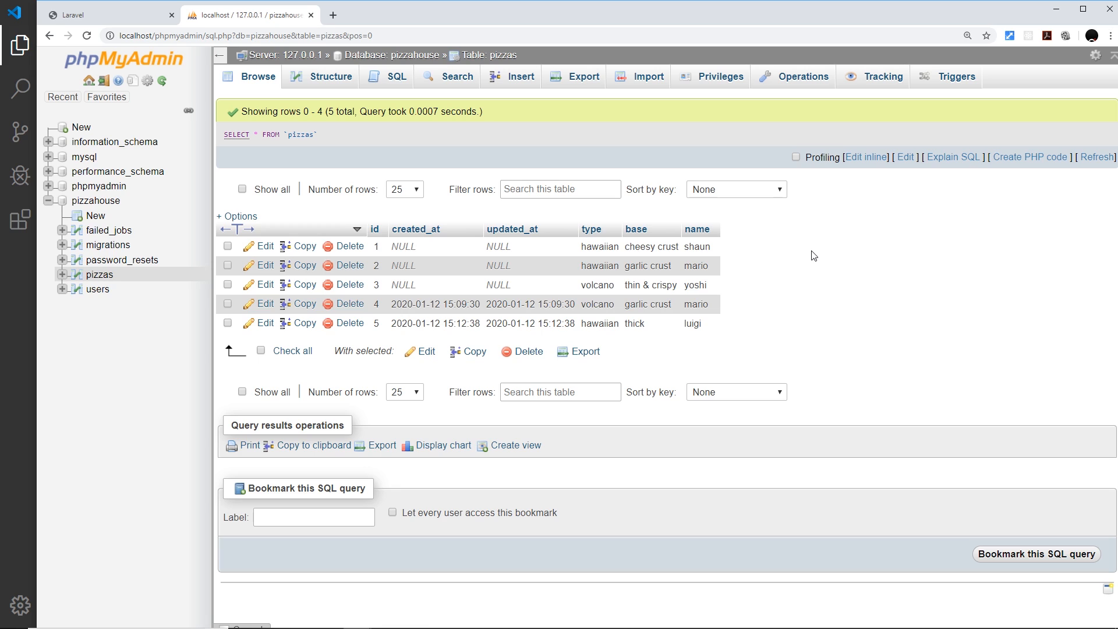